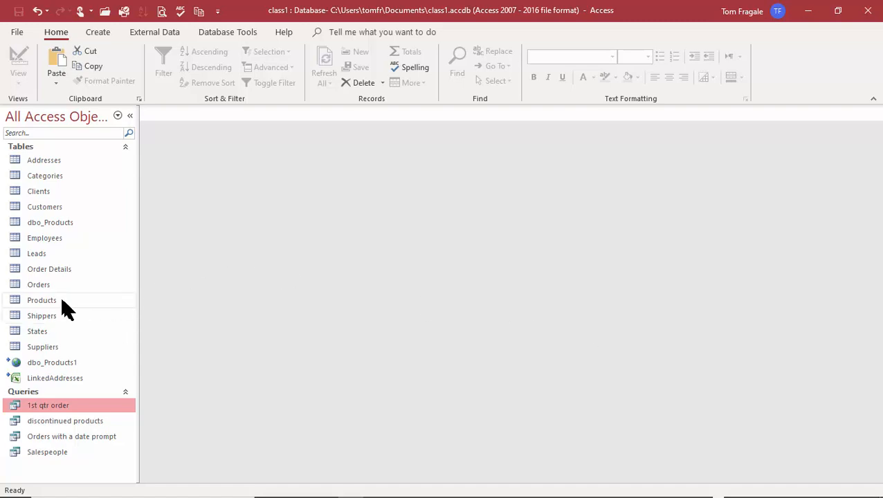
Open the Orders table in Datasheet view from the navigation pane
double_click(38, 284)
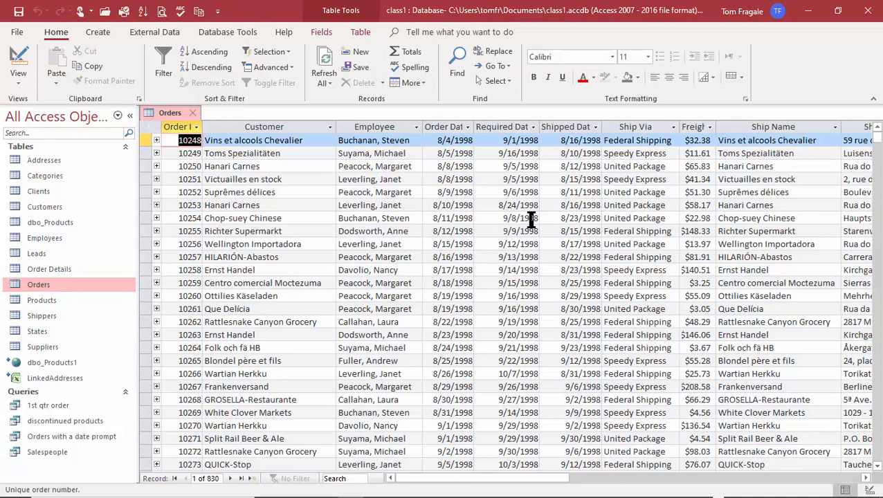
mouse_move(759, 244)
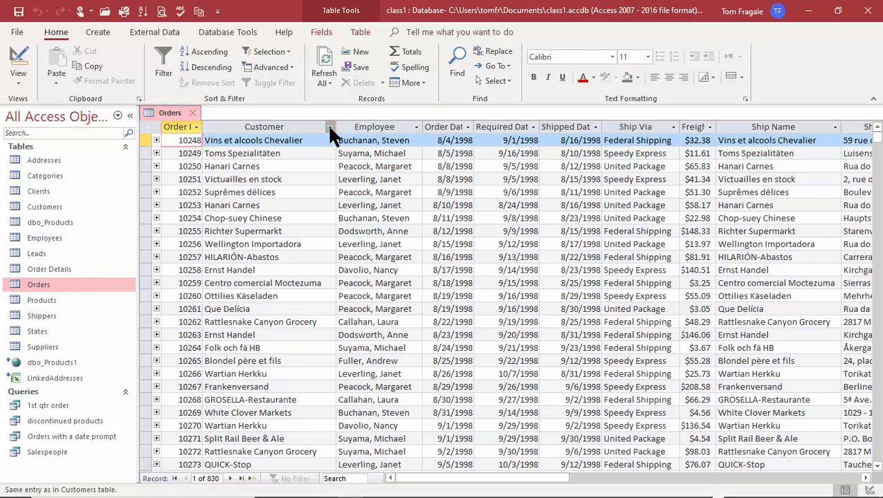
Sort the Orders records by the Customer column from A to Z
left_click(331, 127)
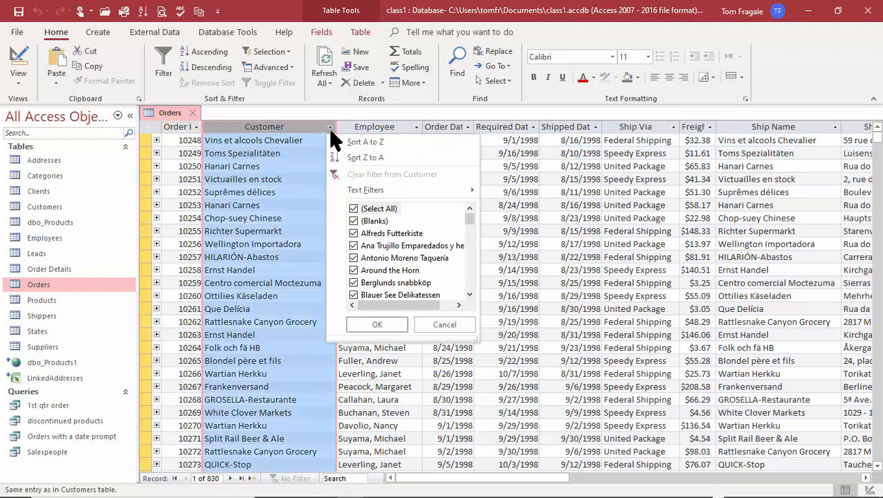
mouse_move(388, 141)
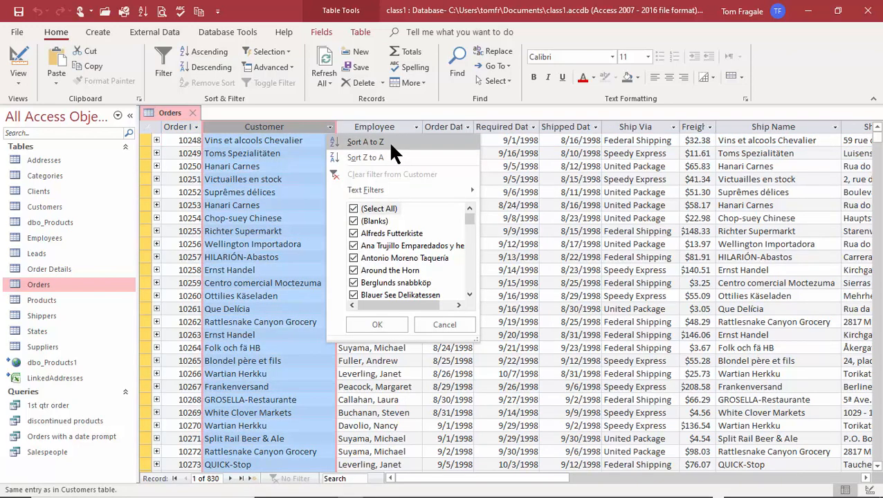
left_click(364, 141)
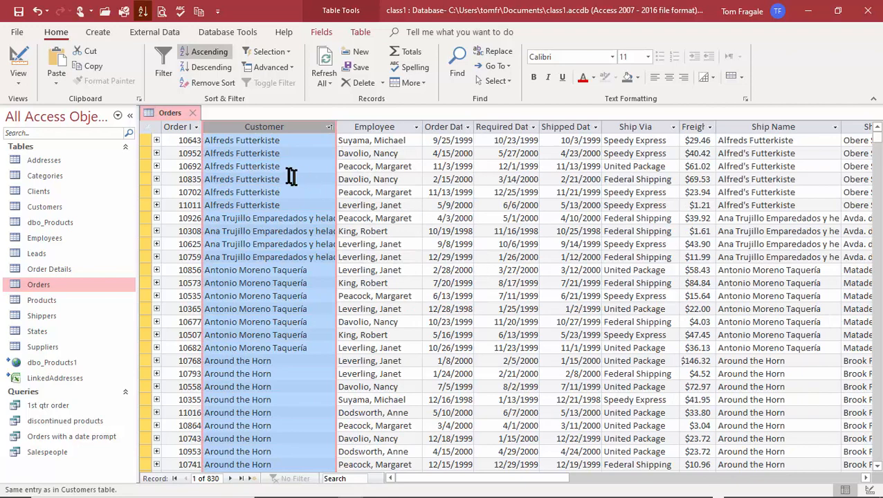
mouse_move(282, 153)
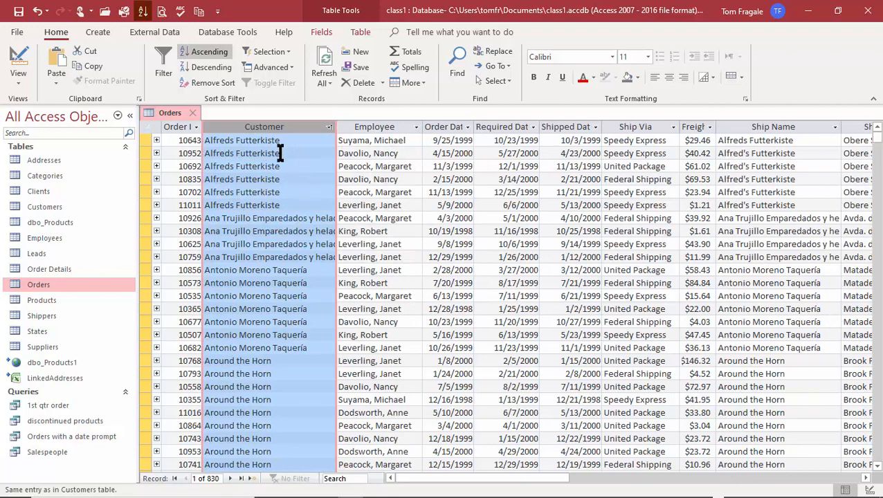
mouse_move(277, 218)
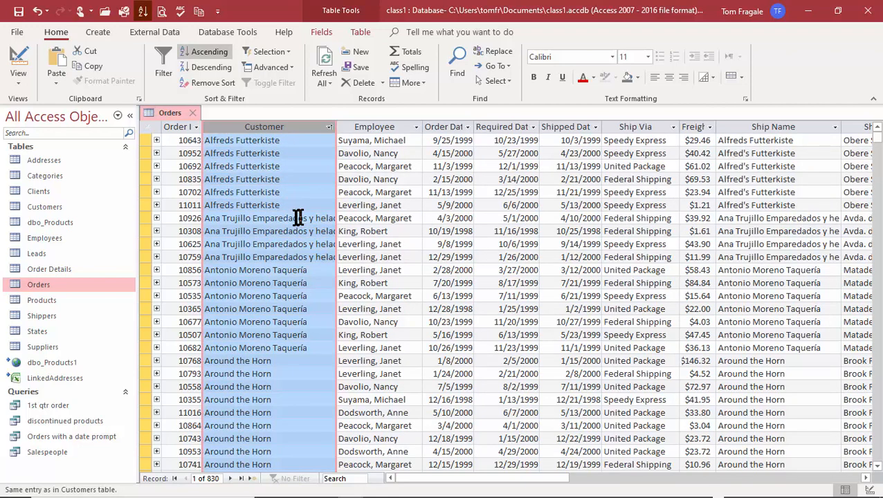
mouse_move(352, 337)
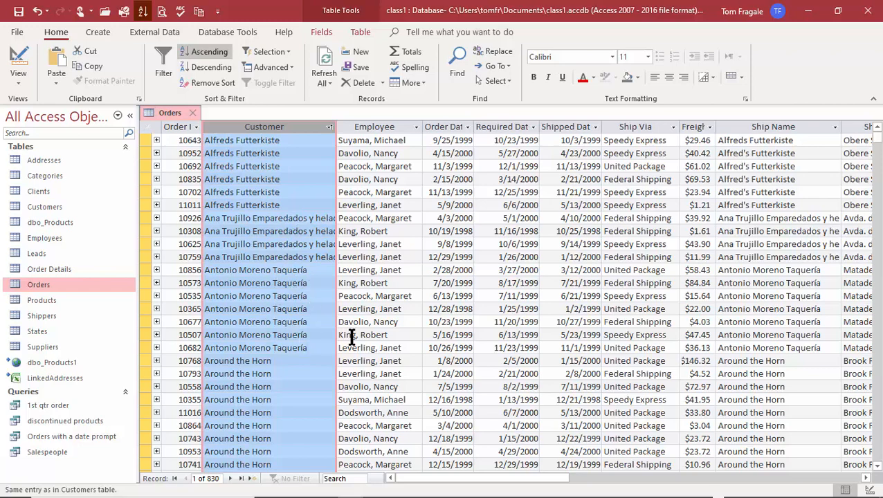
mouse_move(357, 338)
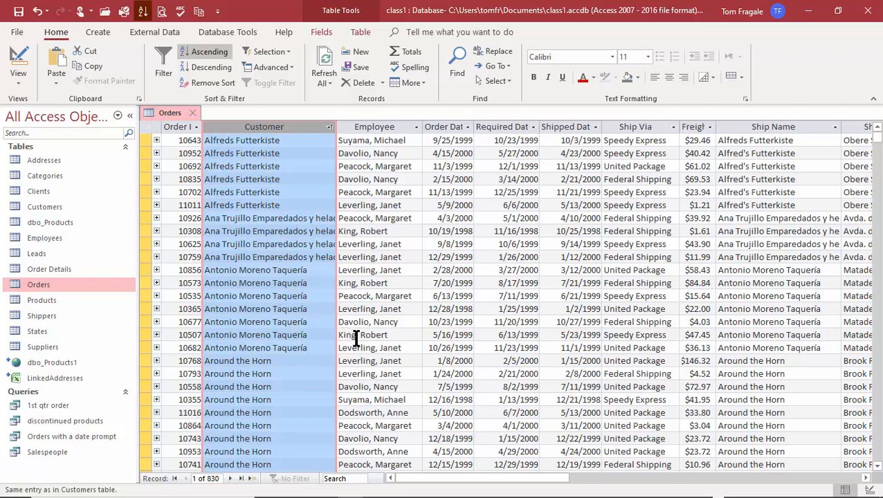
mouse_move(598, 387)
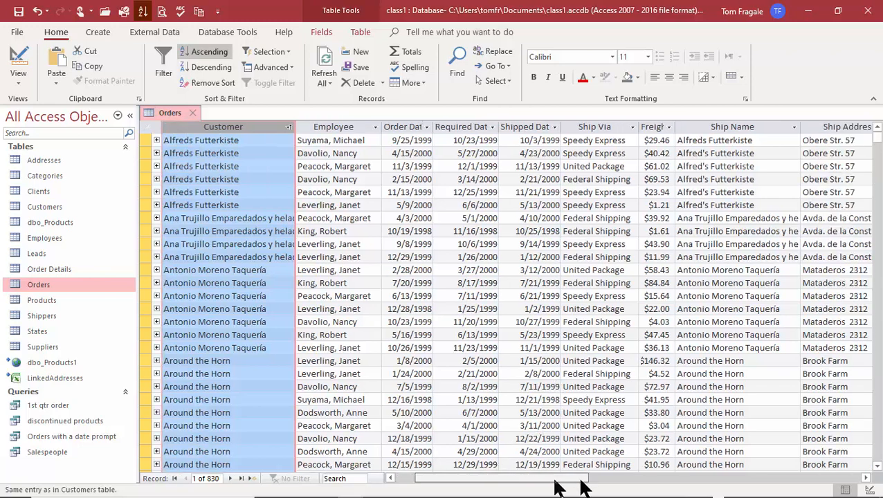
scroll("right", 3)
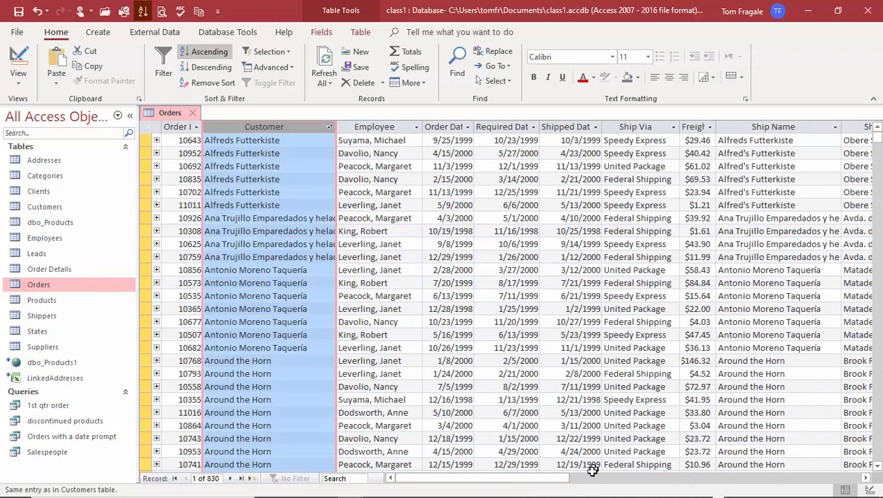
mouse_move(386, 135)
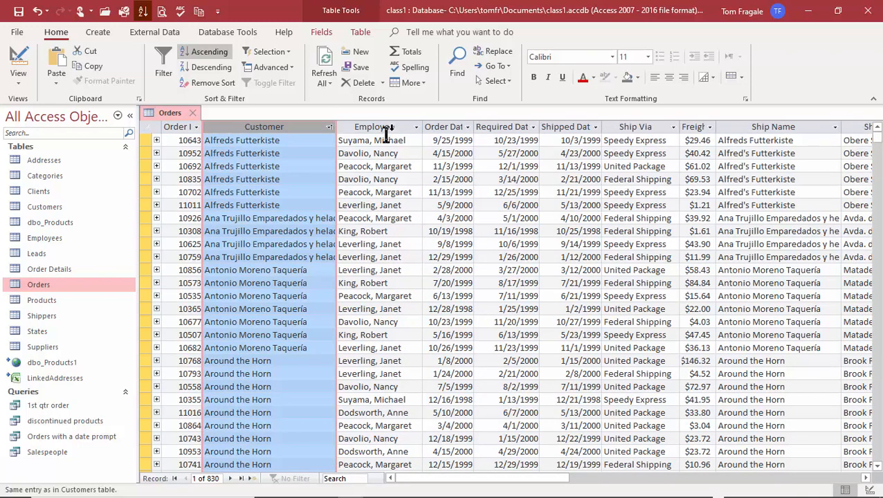
mouse_move(405, 123)
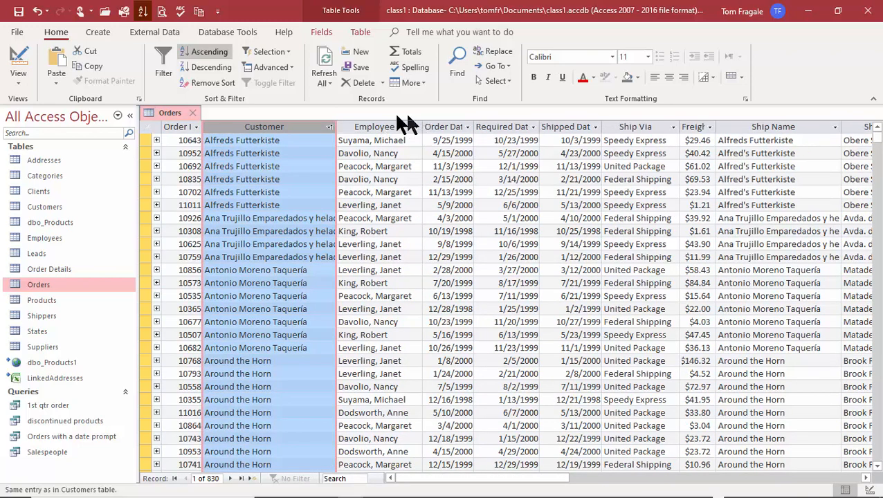
Close the Orders table, choosing No to discard layout changes
left_click(192, 112)
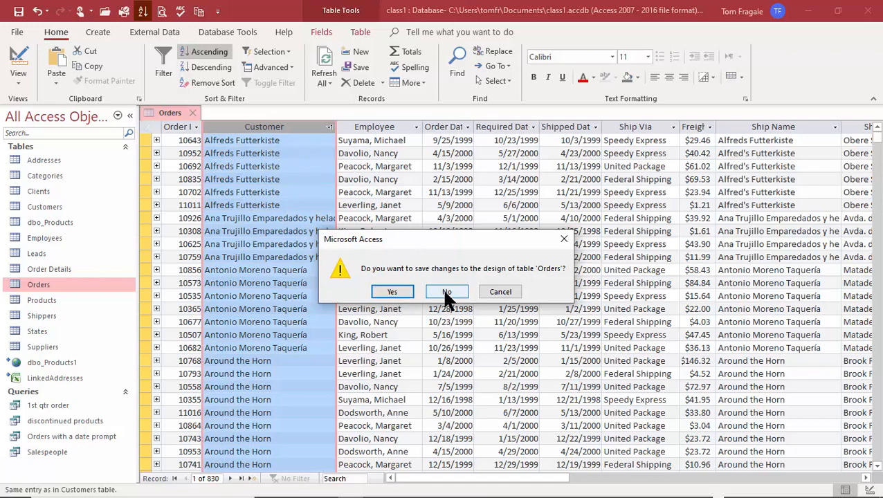
left_click(446, 292)
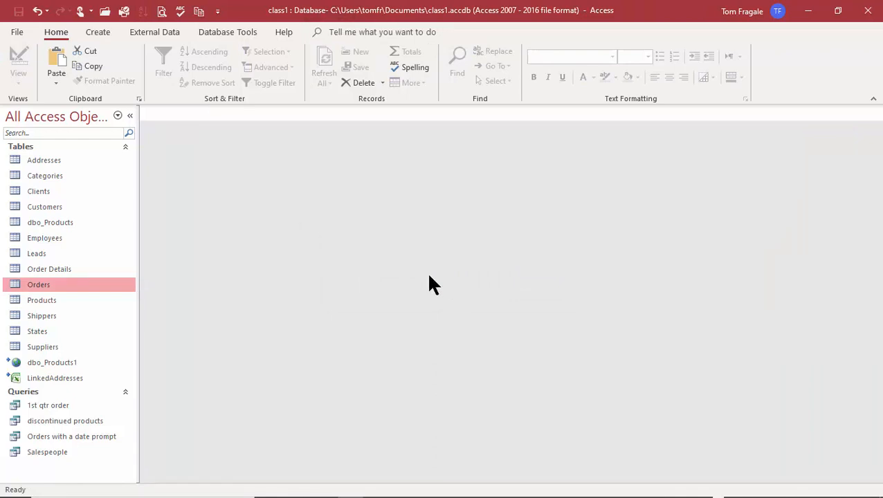
mouse_move(117, 54)
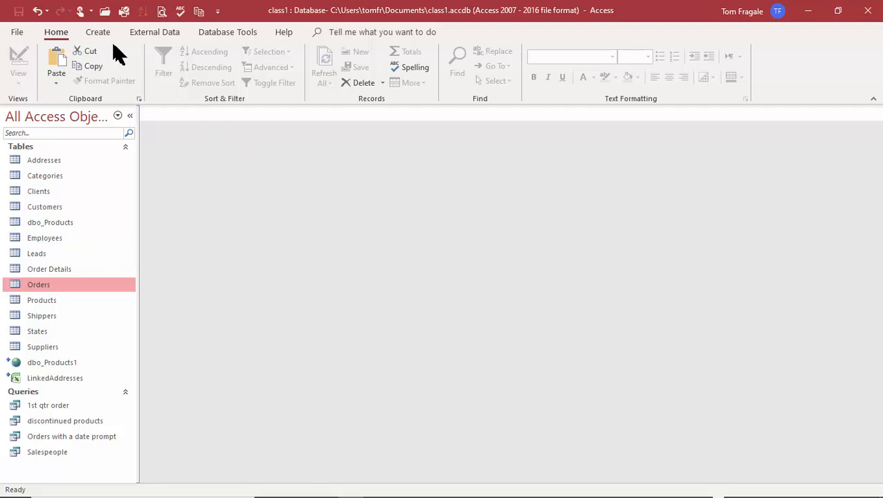
Create a blank Query Design with the Orders table as its data source
left_click(97, 32)
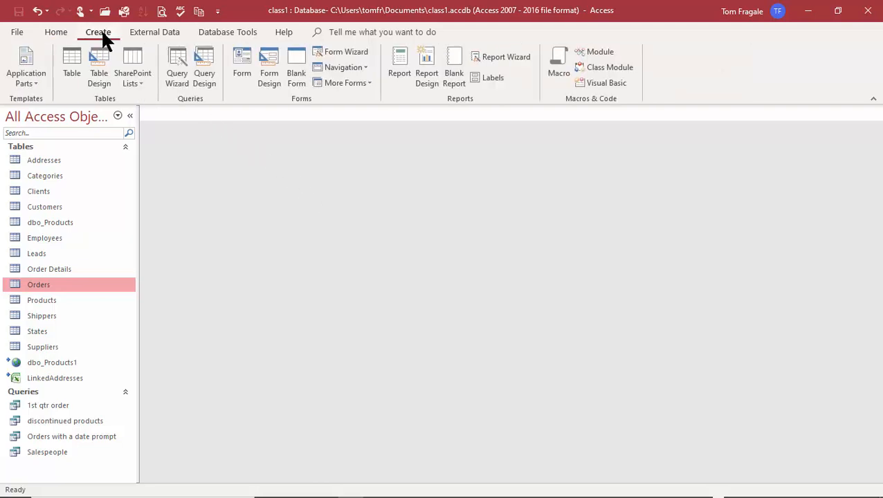
mouse_move(208, 76)
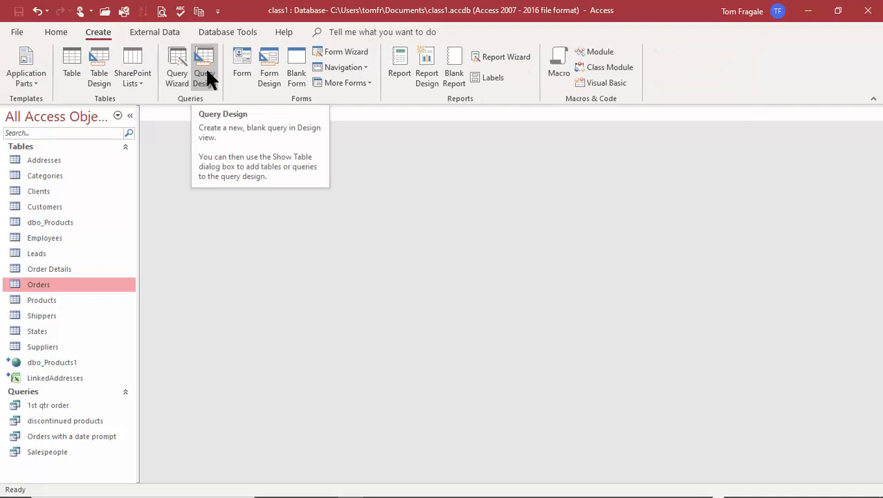
left_click(201, 66)
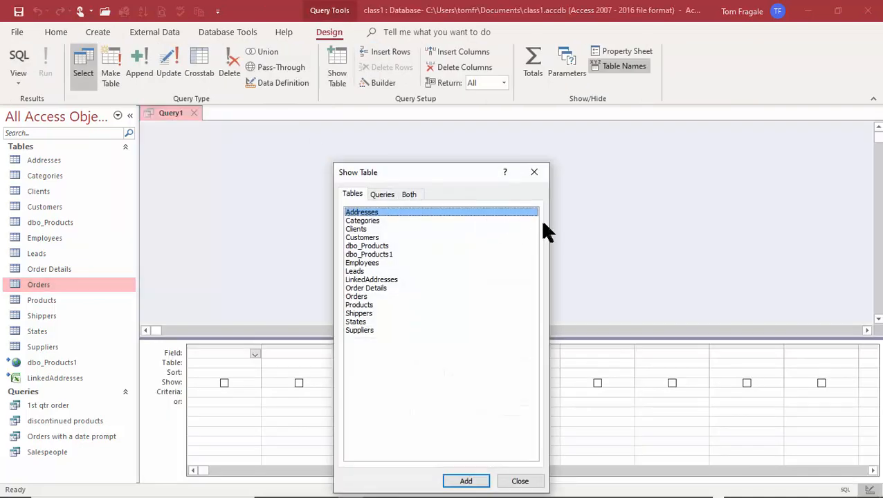
left_click(356, 296)
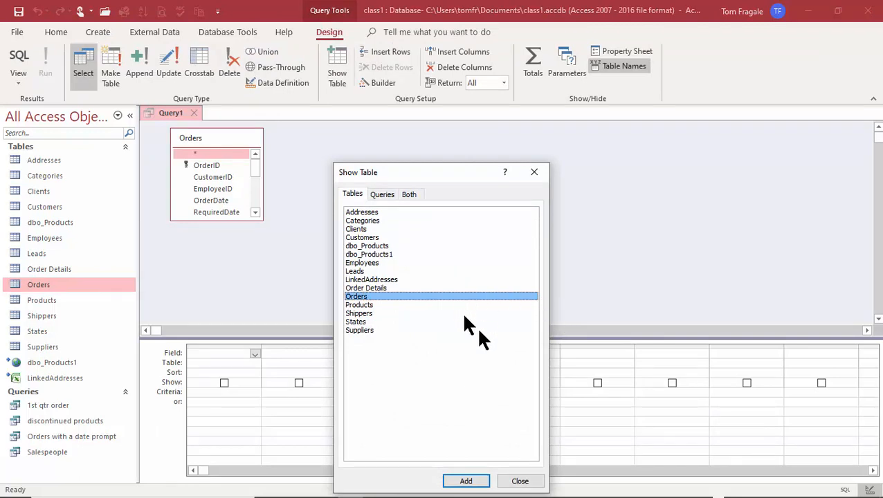
mouse_move(466, 310)
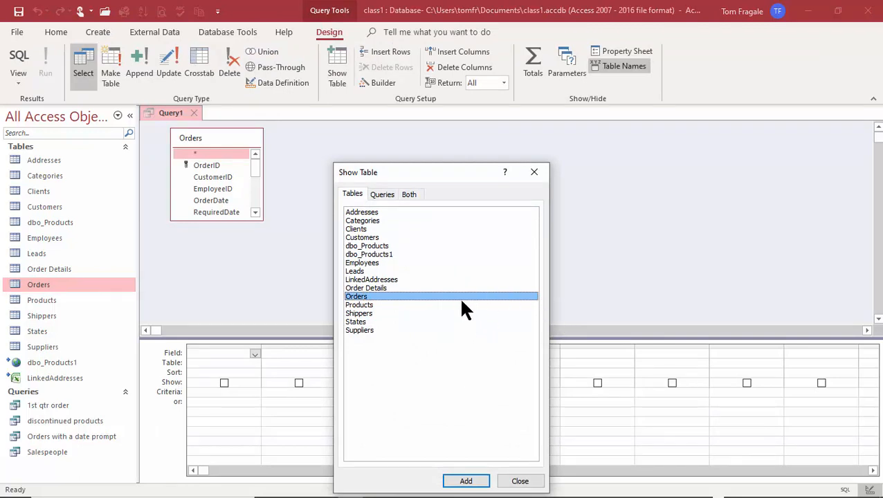
mouse_move(507, 463)
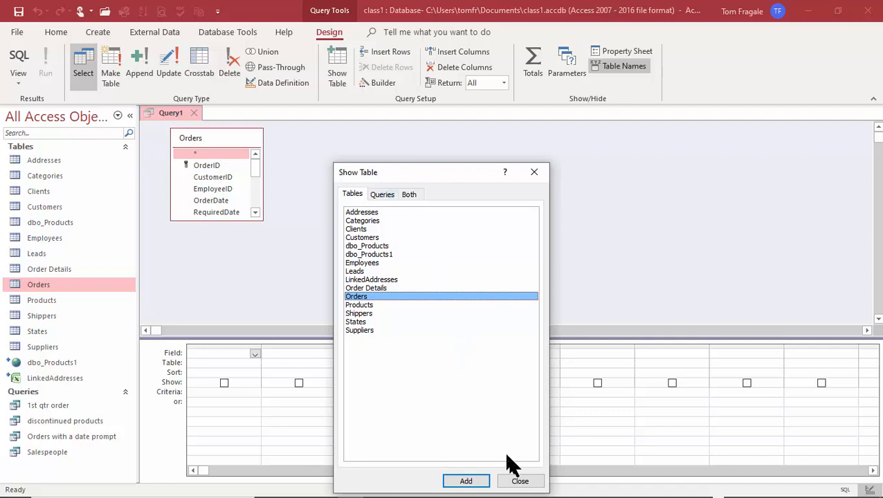
left_click(521, 481)
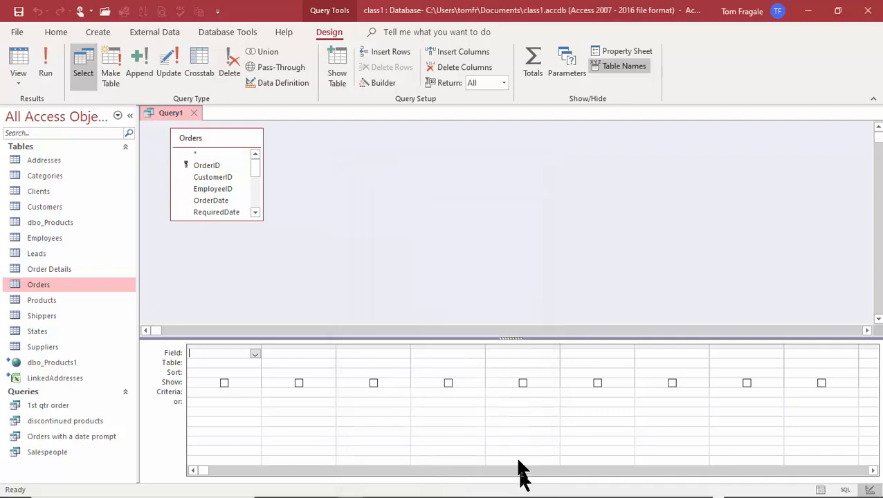
mouse_move(202, 298)
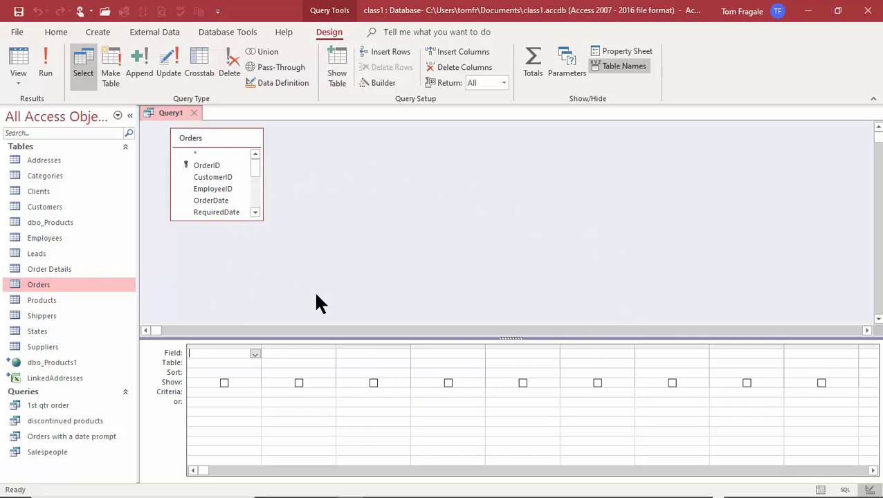
mouse_move(394, 241)
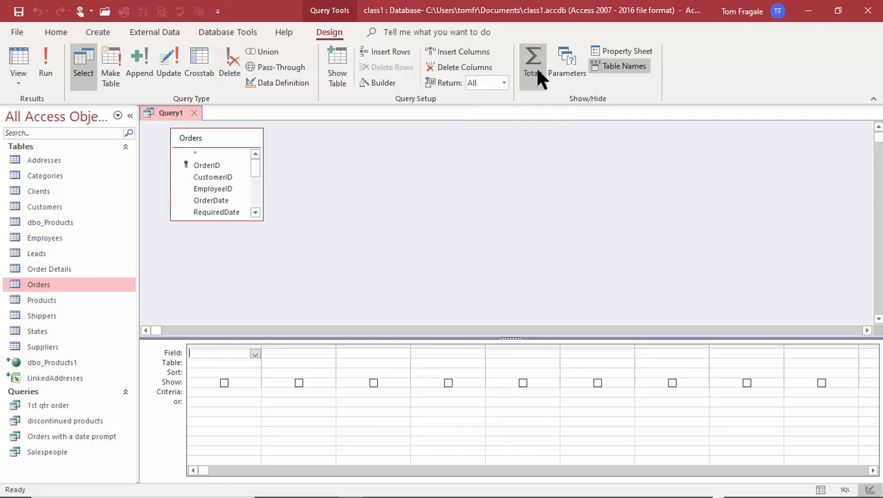
Turn on Totals (Σ) so the query grid shows a Total row
left_click(531, 62)
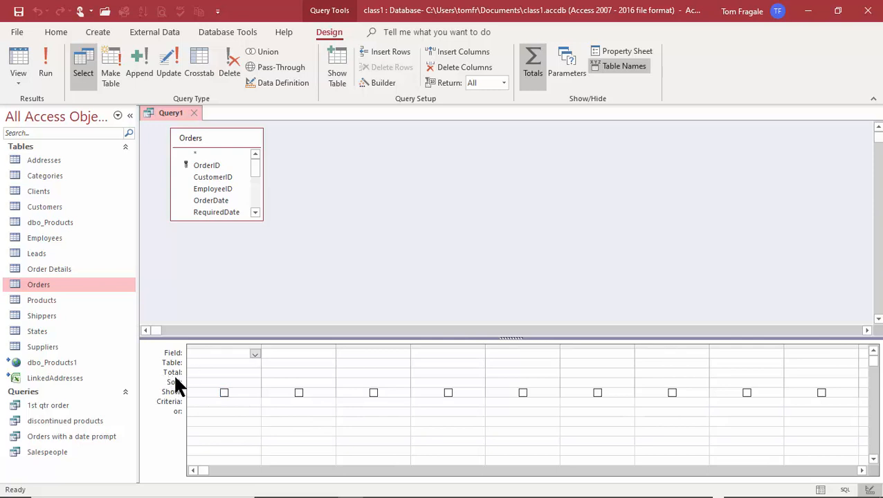
left_click(222, 352)
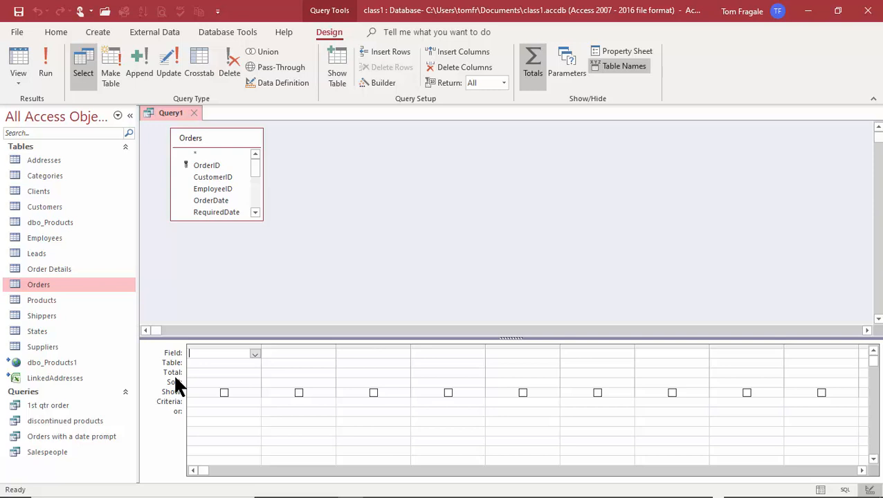
mouse_move(326, 285)
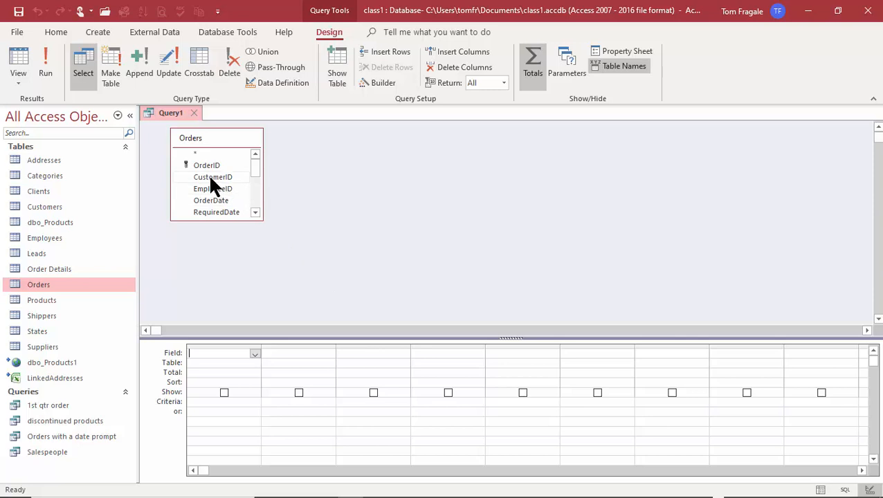
Add CustomerID to the design grid and scroll the Orders field list toward orderamount
double_click(212, 176)
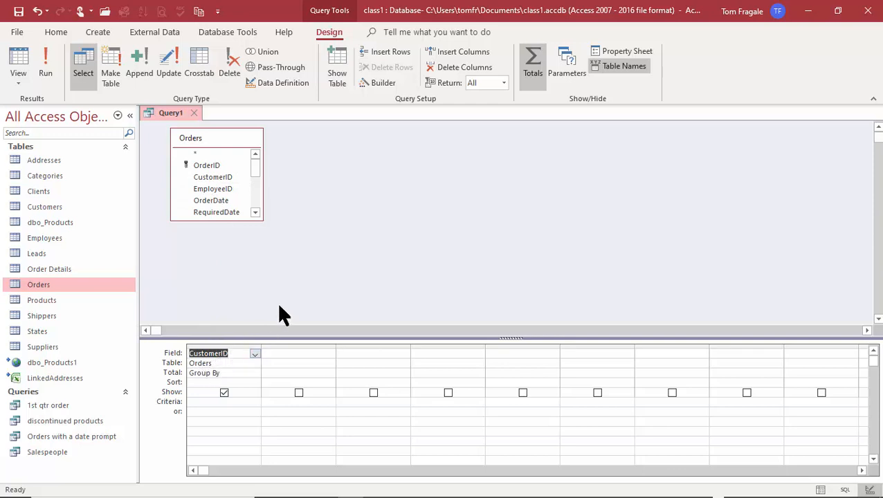
mouse_move(290, 295)
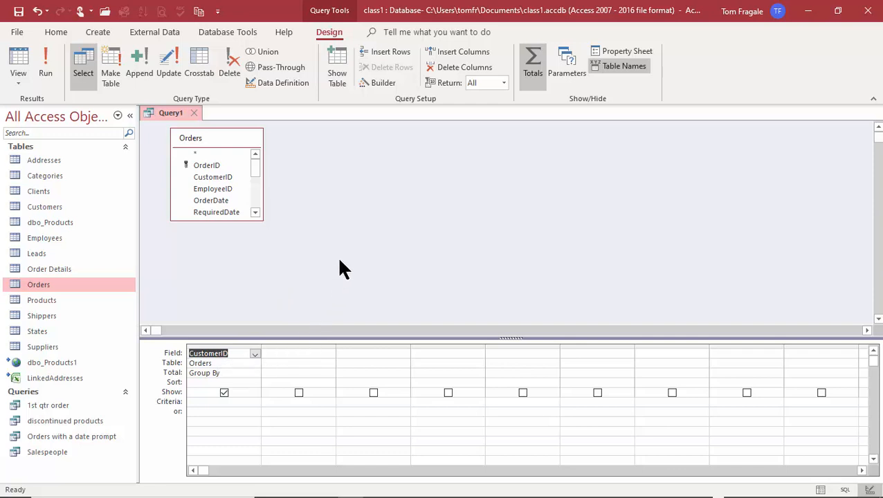
mouse_move(330, 245)
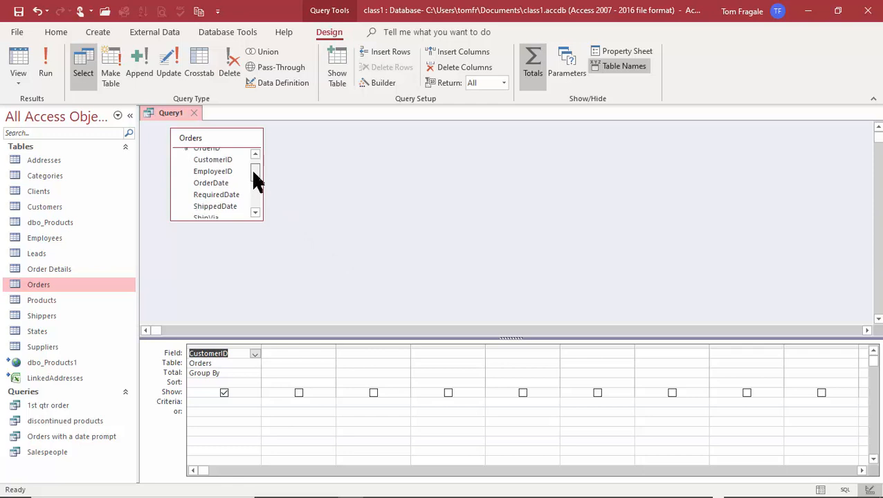
scroll("down", 3)
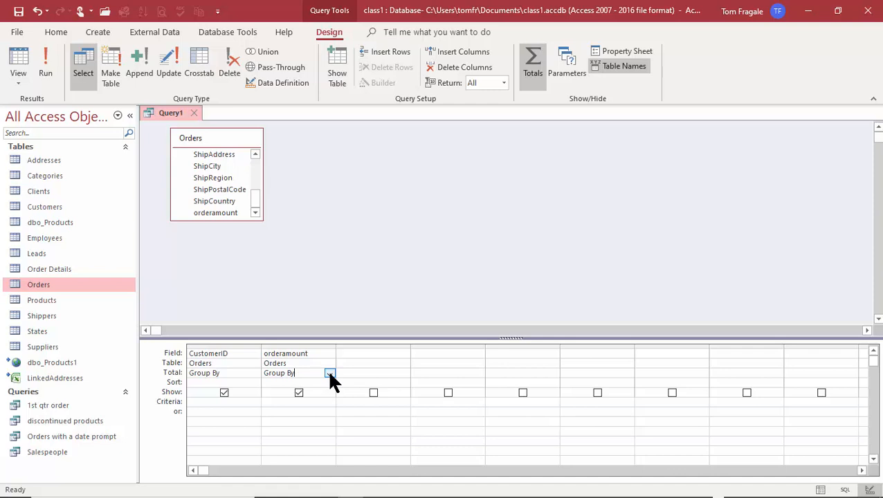
Set orderamount's Total to Sum and run the query, giving 89 customer totals
left_click(330, 373)
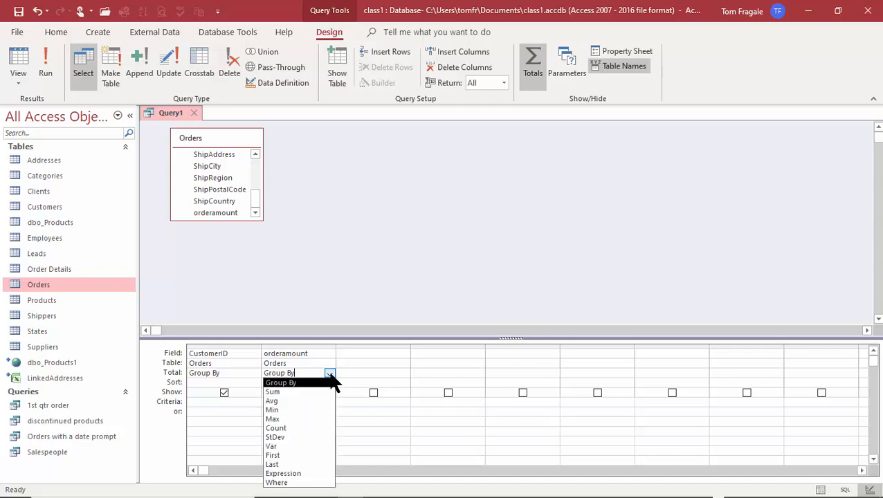
mouse_move(294, 418)
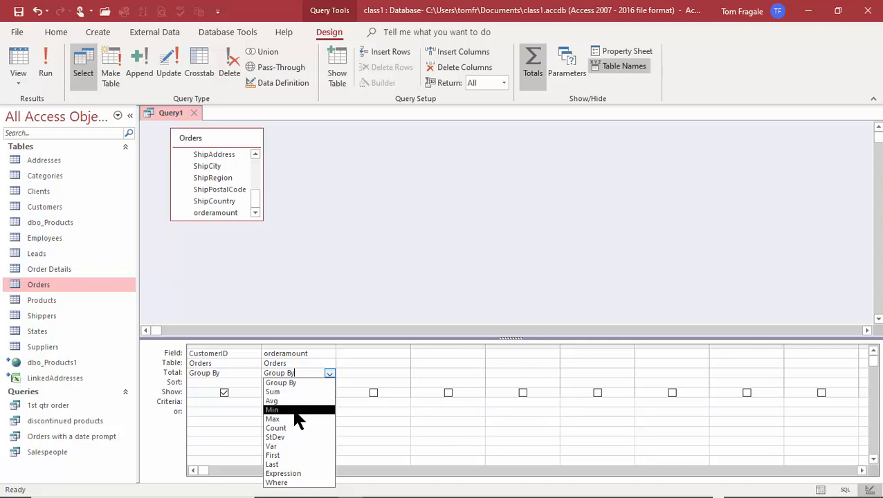
mouse_move(275, 436)
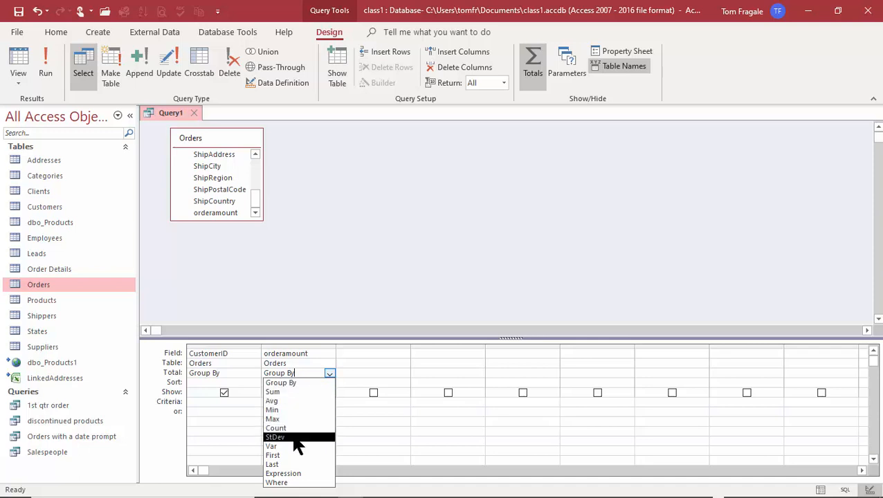
mouse_move(296, 465)
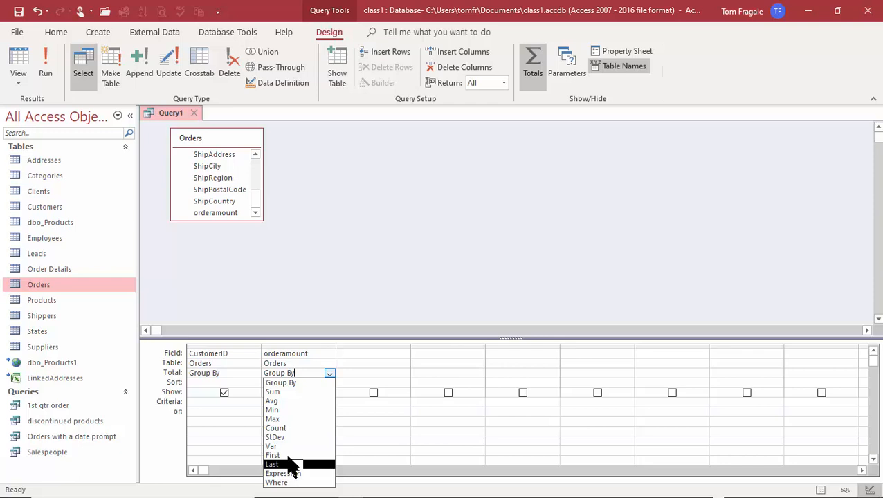
mouse_move(282, 455)
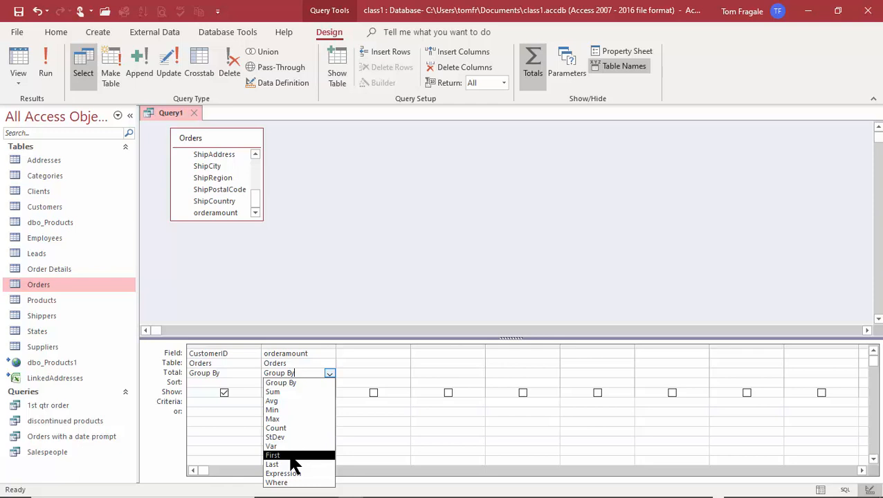
mouse_move(285, 463)
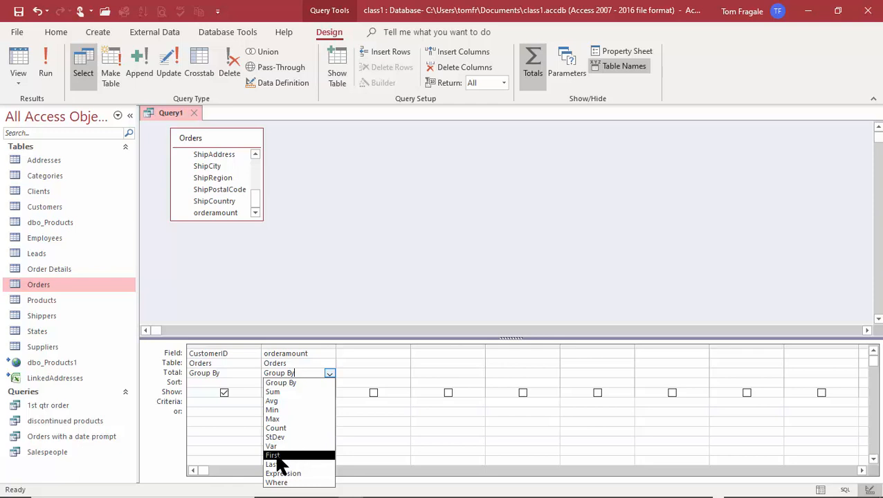
mouse_move(291, 460)
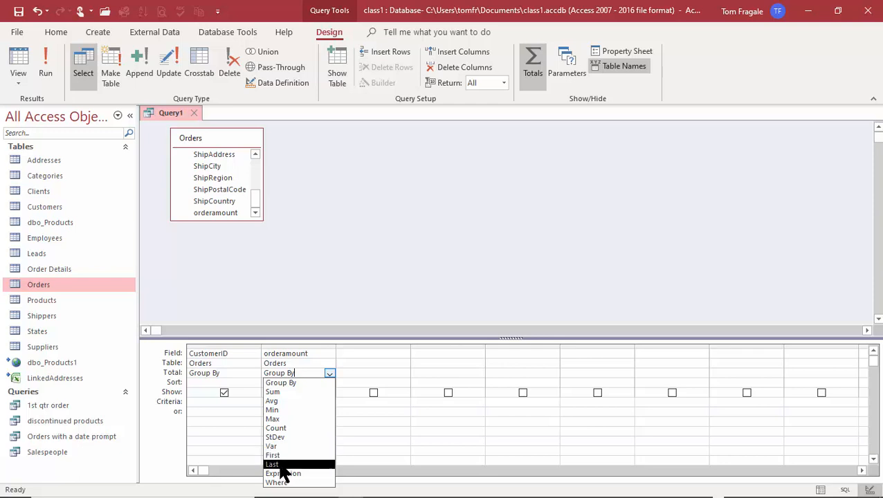
mouse_move(286, 456)
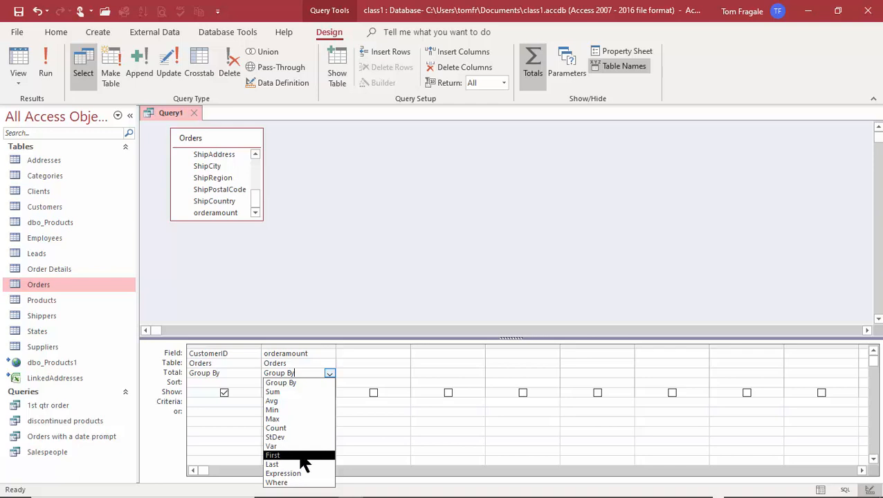
mouse_move(289, 467)
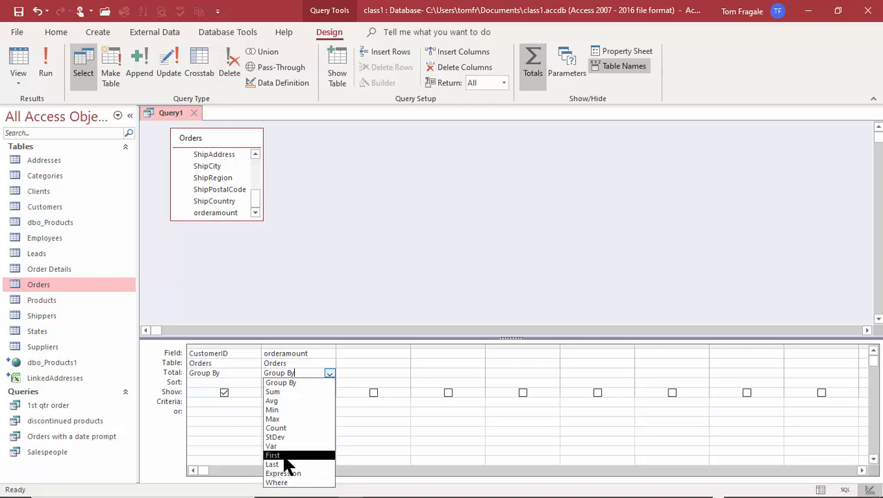
mouse_move(296, 471)
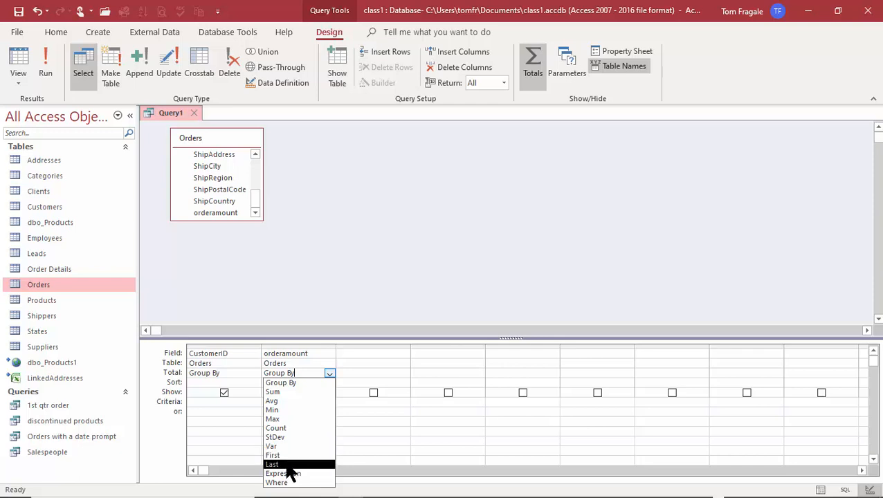
mouse_move(294, 453)
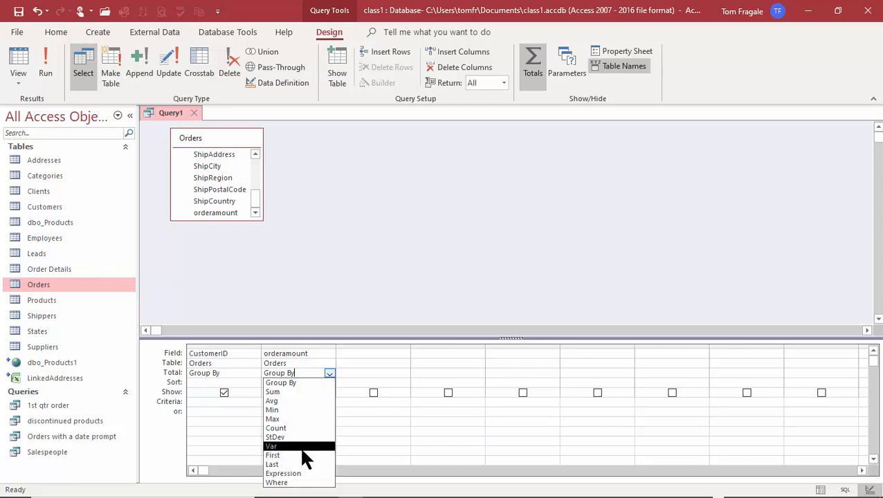
mouse_move(283, 474)
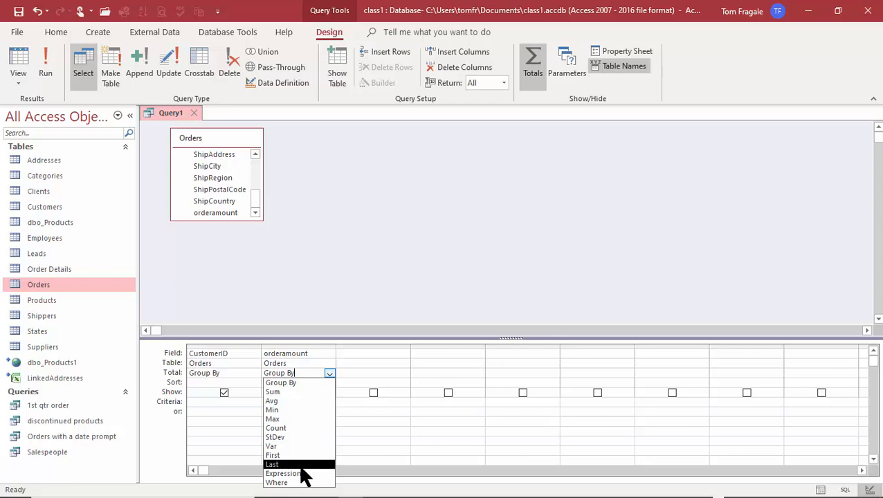
mouse_move(283, 482)
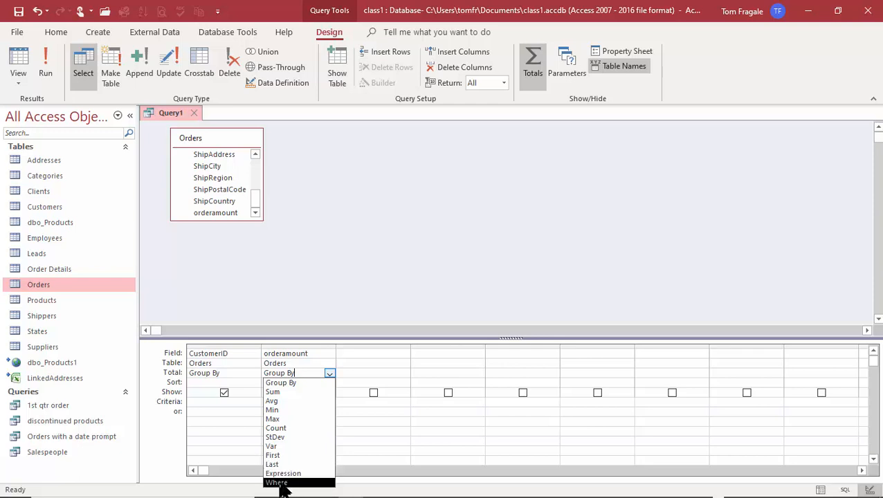
mouse_move(276, 382)
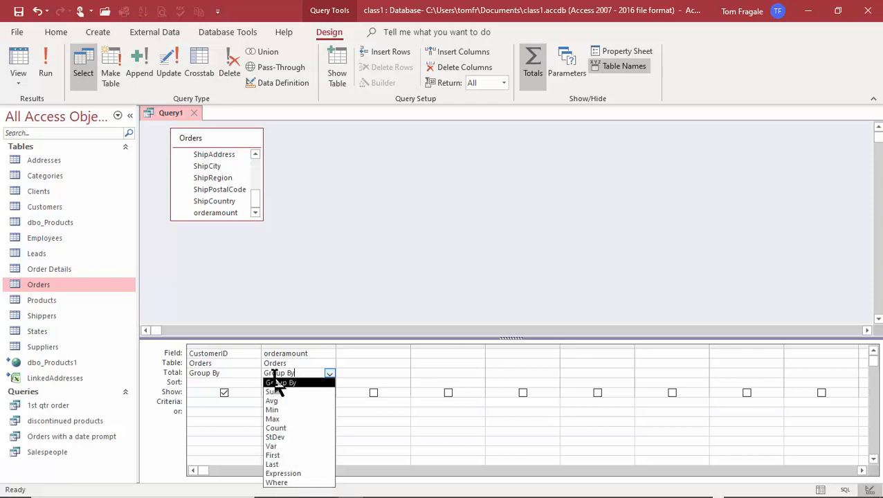
left_click(272, 391)
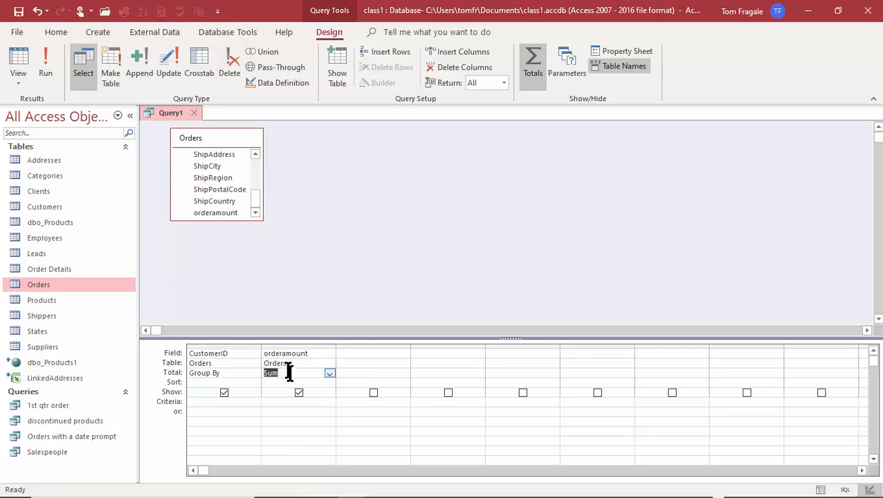
mouse_move(467, 343)
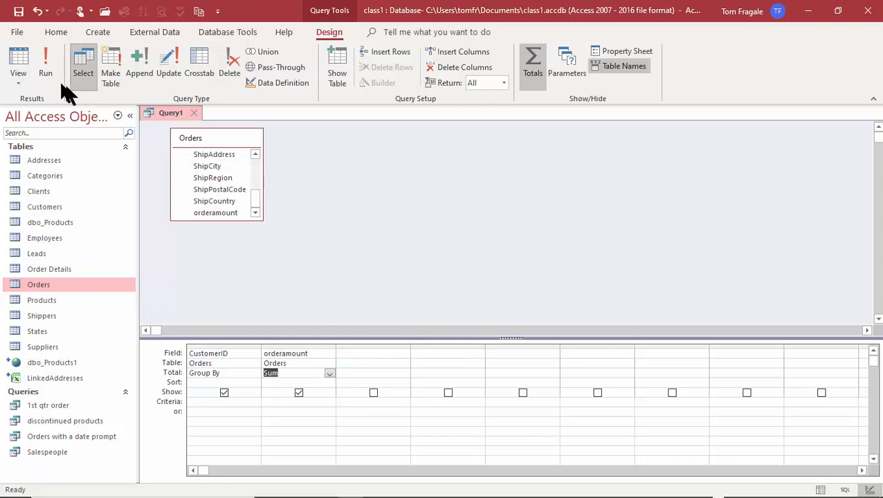
left_click(45, 59)
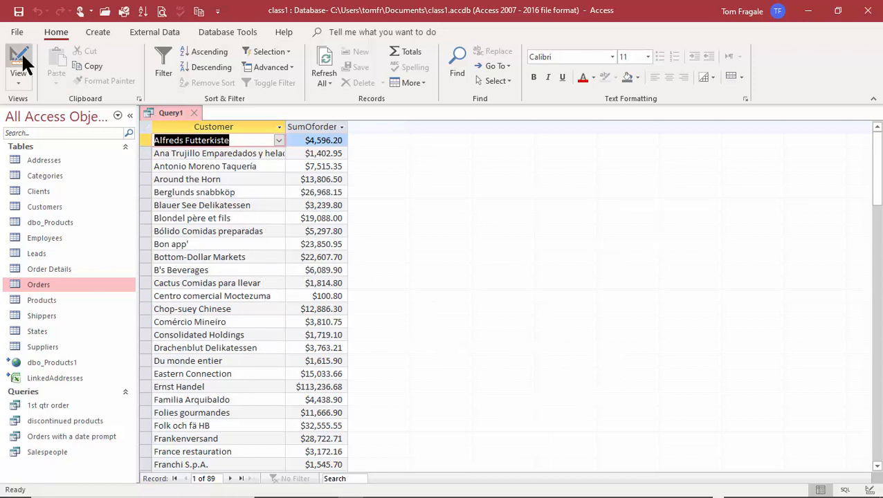
Switch from the customer totals datasheet back to Design View
left_click(15, 59)
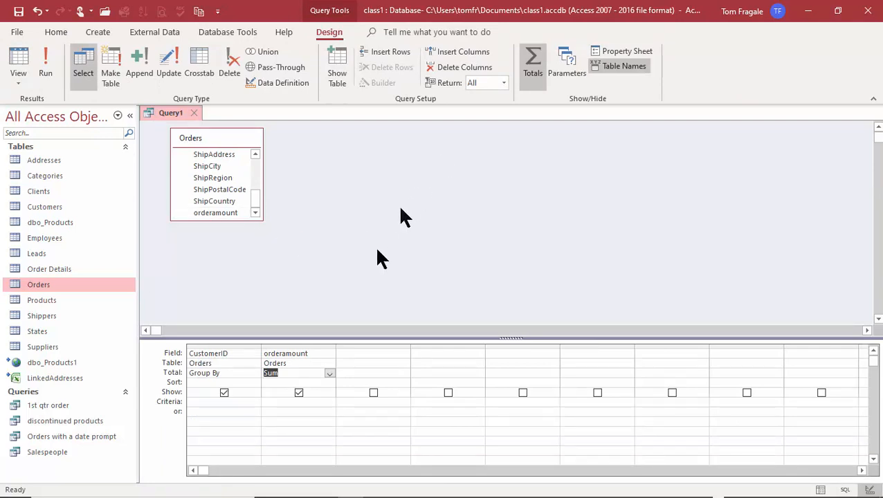
mouse_move(205, 382)
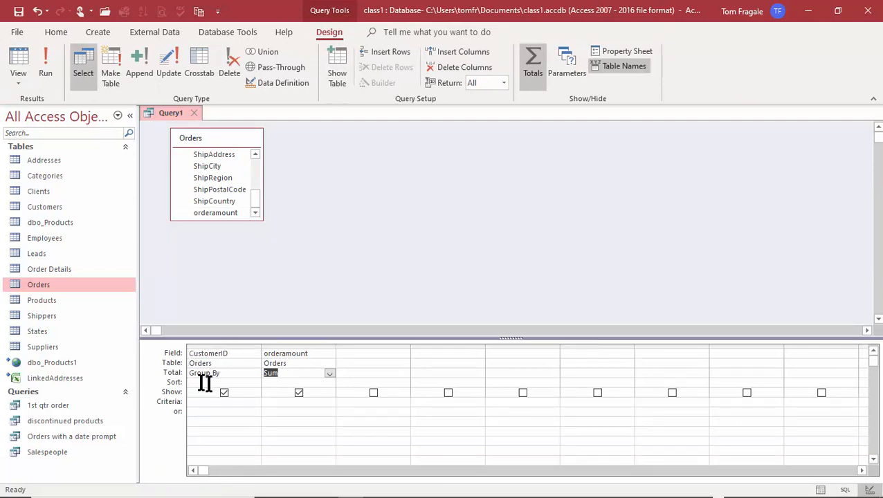
mouse_move(222, 363)
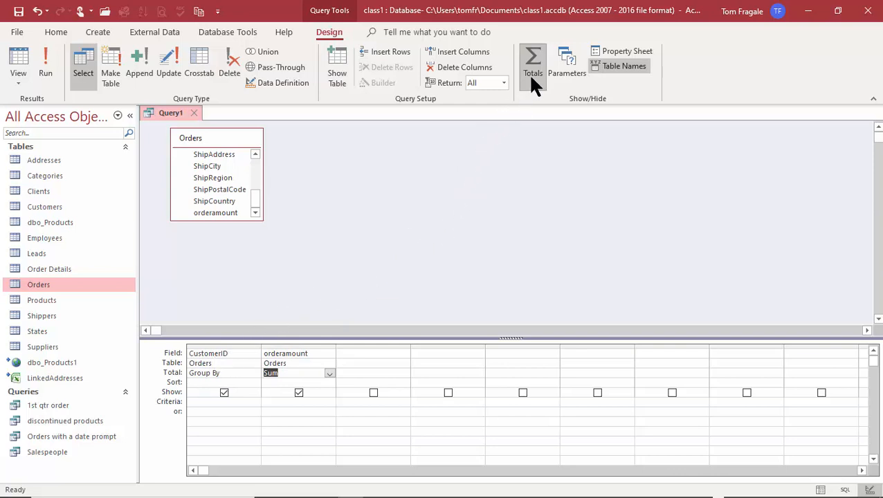
mouse_move(376, 334)
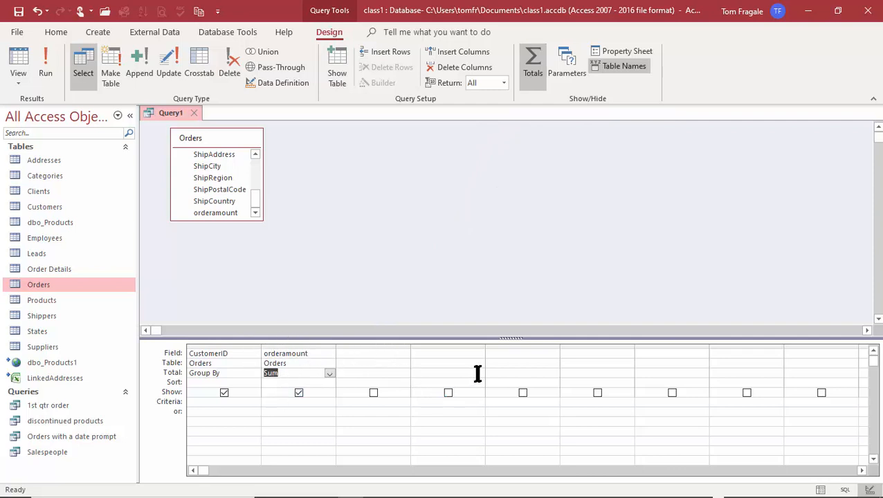
mouse_move(225, 216)
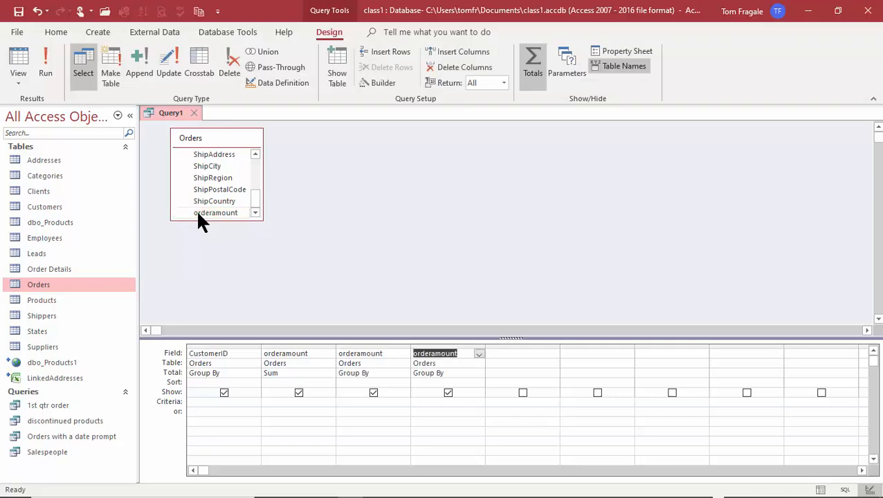
mouse_move(258, 378)
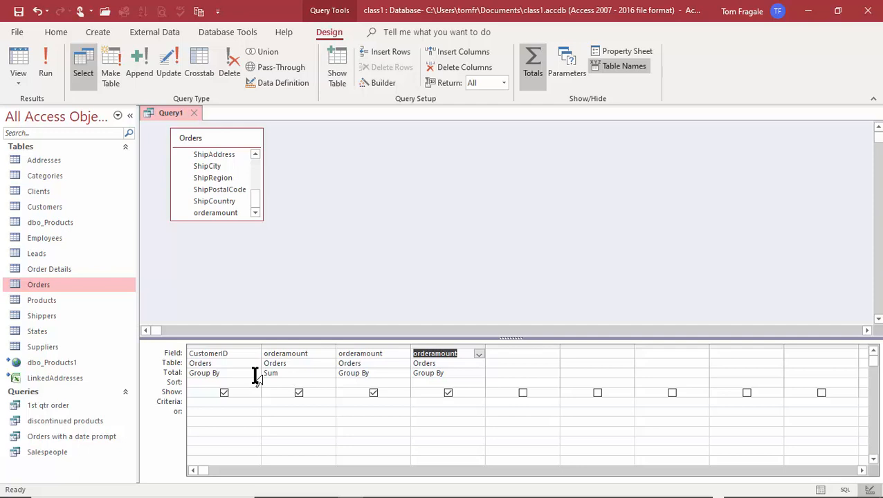
mouse_move(222, 376)
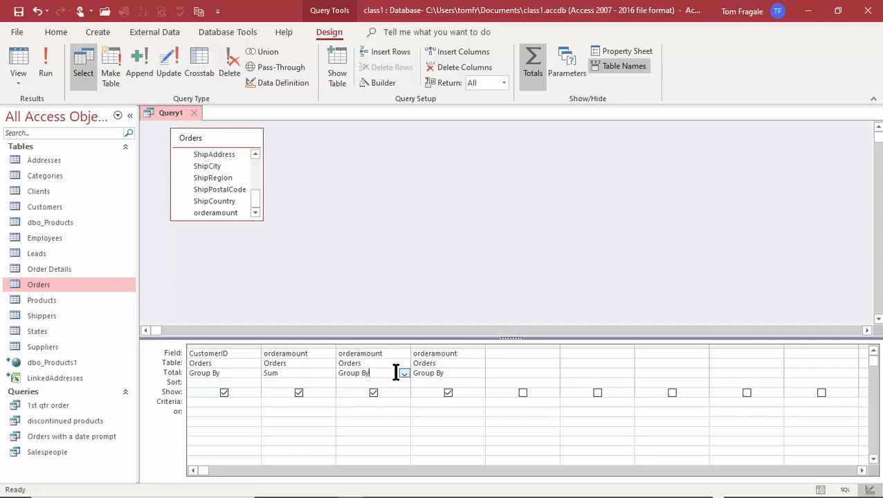
Set the third orderamount column's Total row to Count
left_click(404, 372)
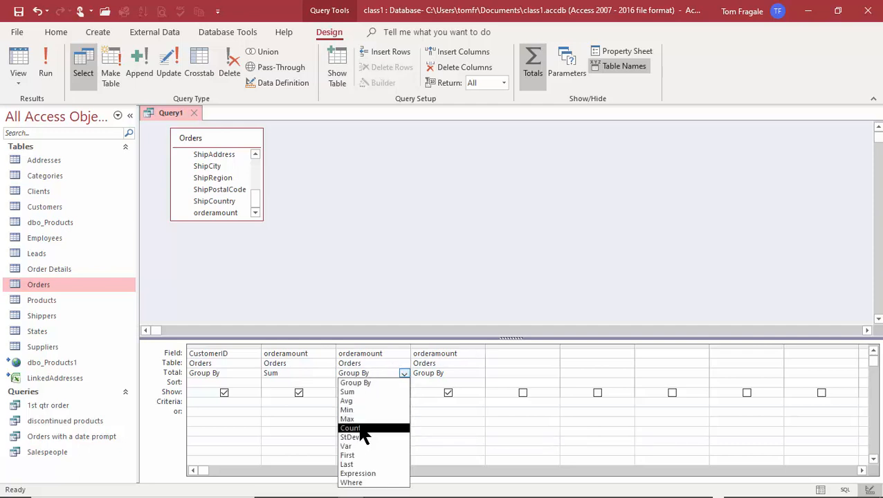
left_click(348, 428)
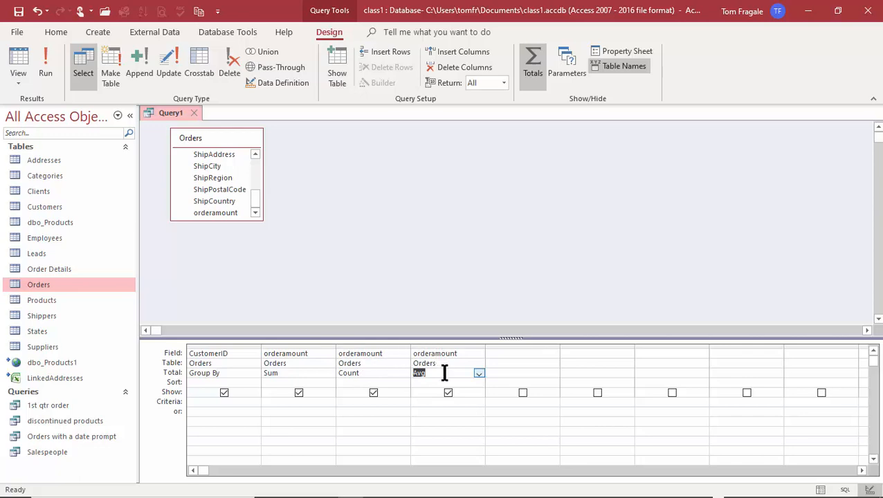
mouse_move(490, 406)
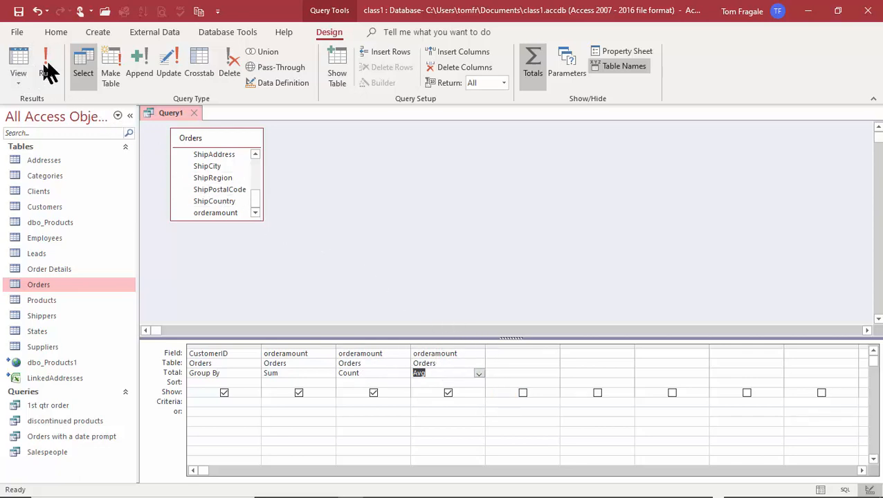
left_click(15, 73)
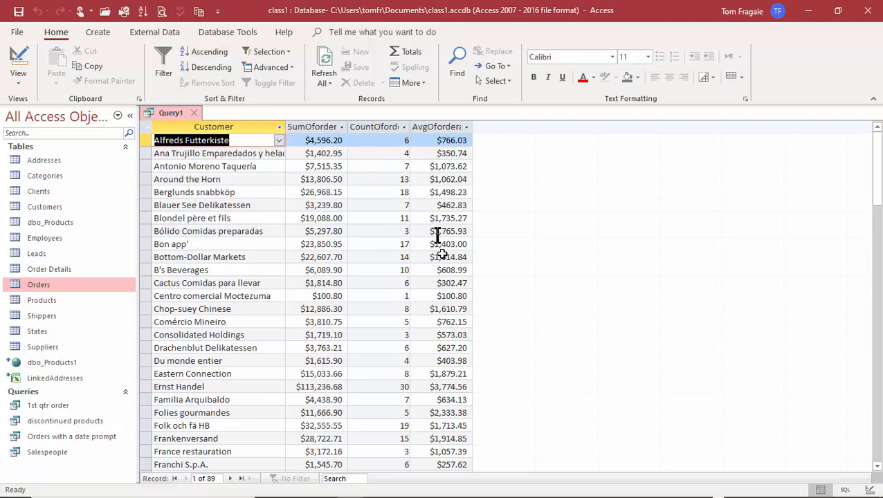
mouse_move(452, 247)
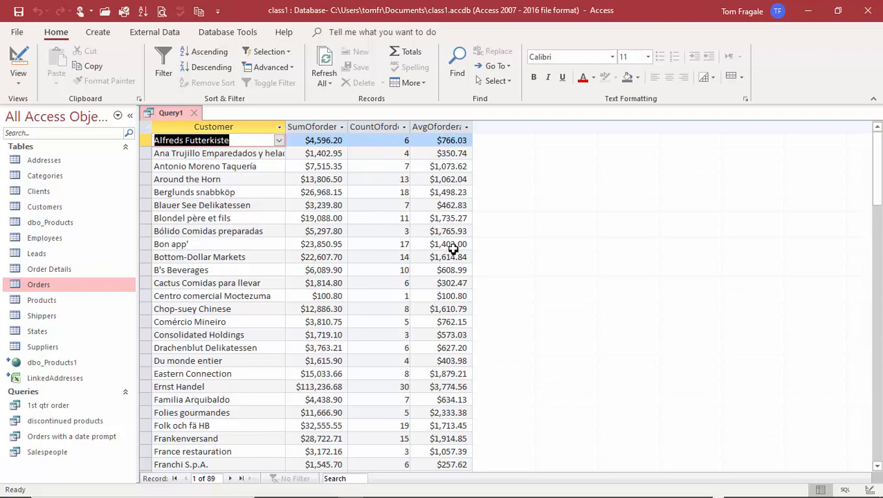
mouse_move(727, 220)
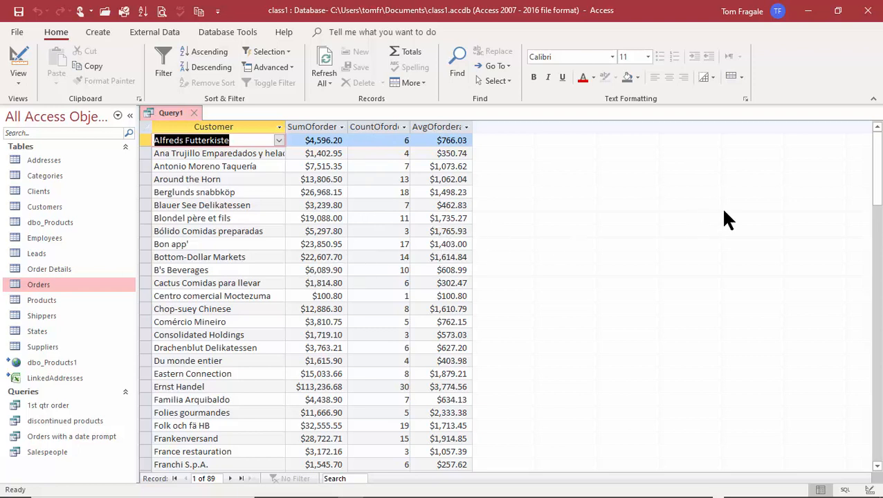
mouse_move(574, 185)
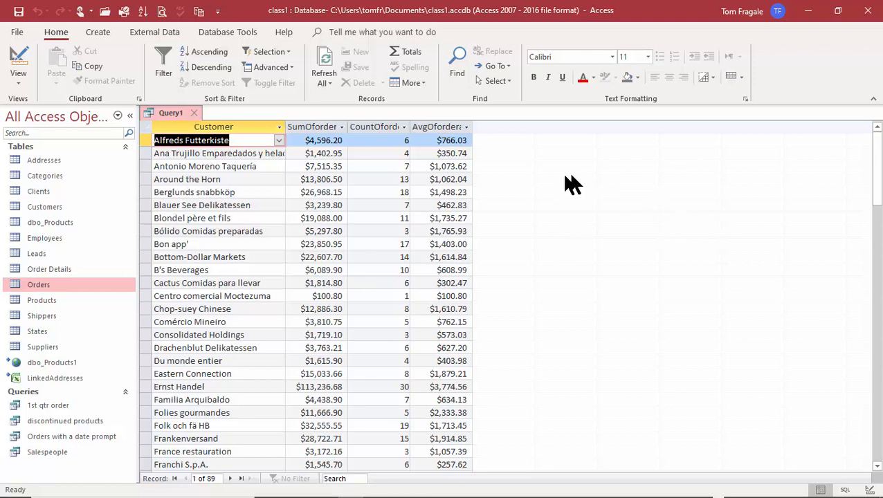
mouse_move(476, 228)
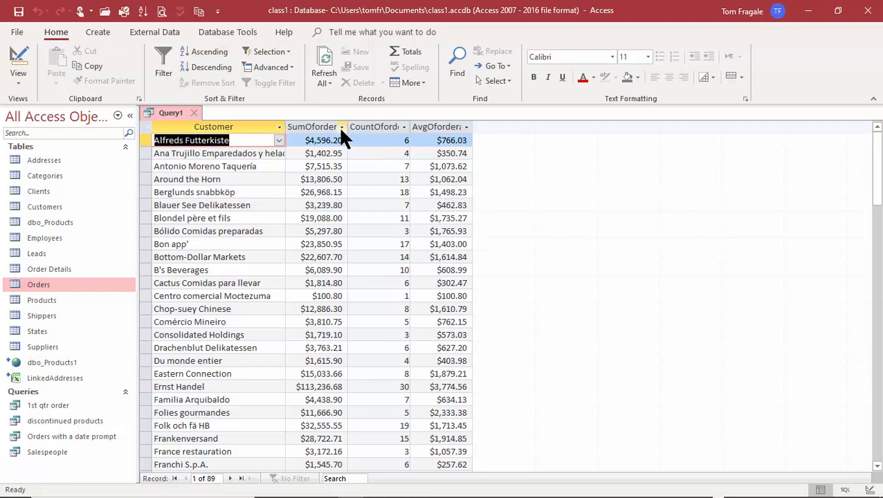
Sort results largest to smallest by SumOforderamount, then CountOforderamount, then AvgOforderamount
left_click(337, 127)
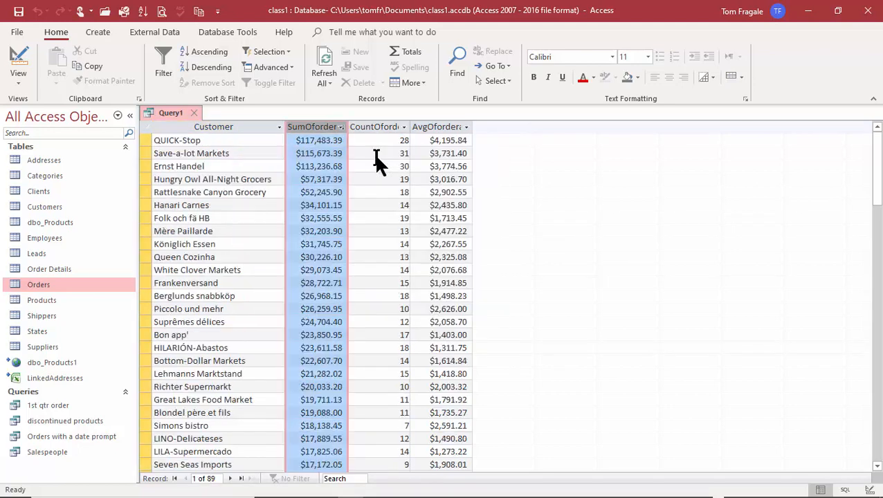
left_click(209, 67)
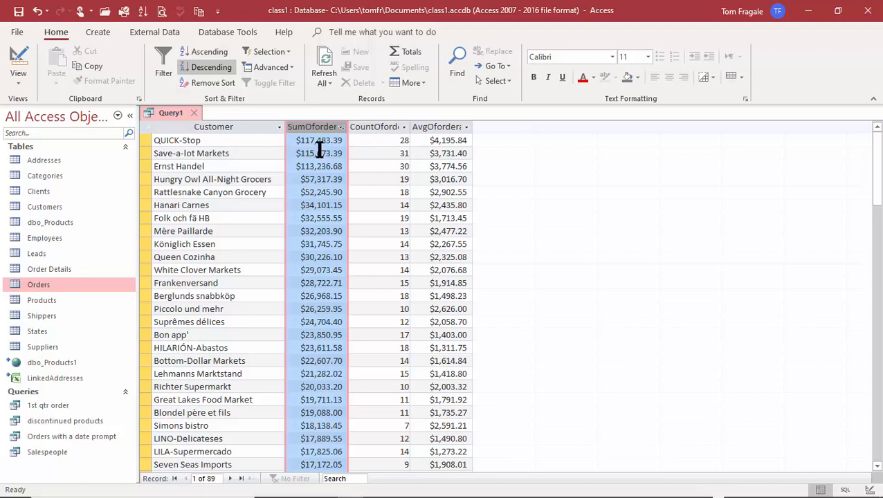
mouse_move(381, 138)
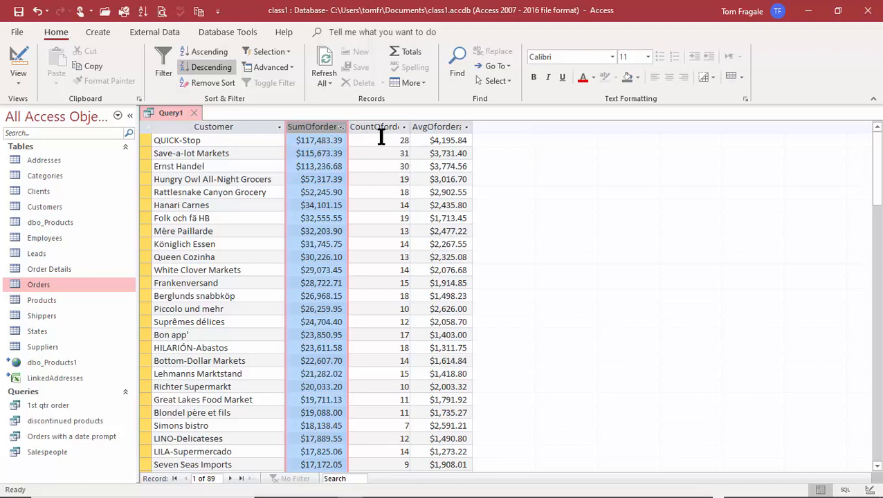
left_click(403, 127)
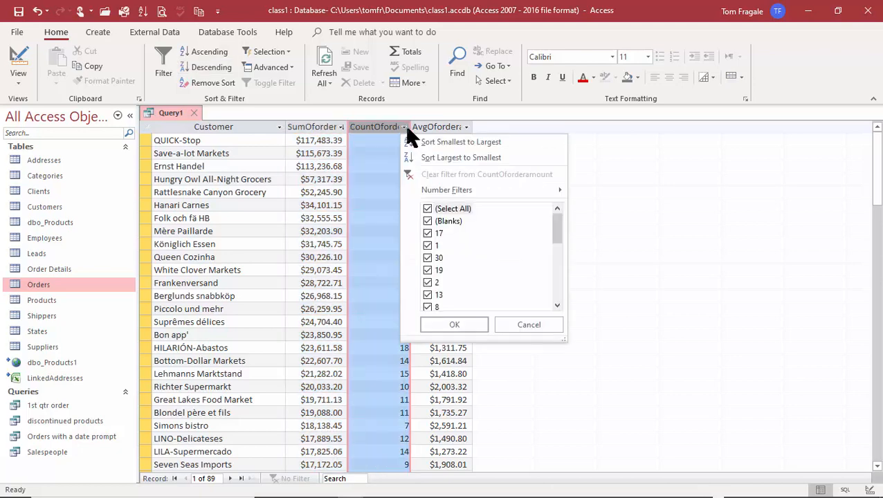
left_click(461, 157)
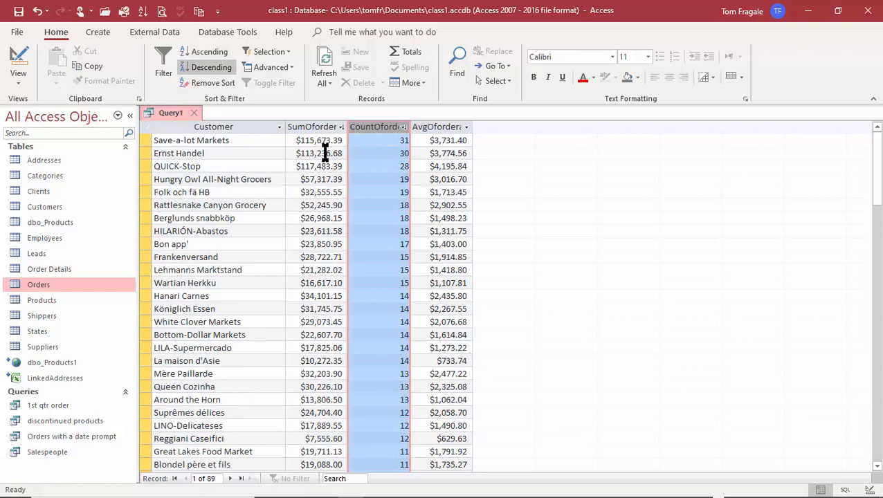
mouse_move(305, 140)
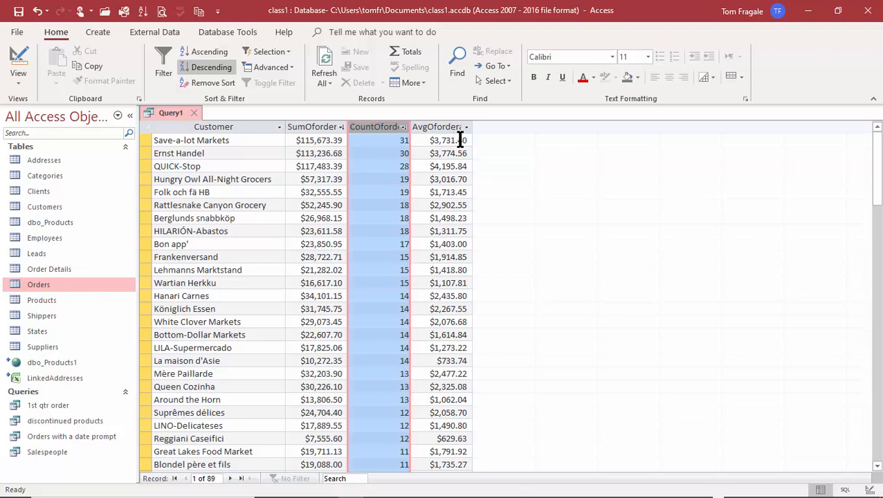
mouse_move(464, 129)
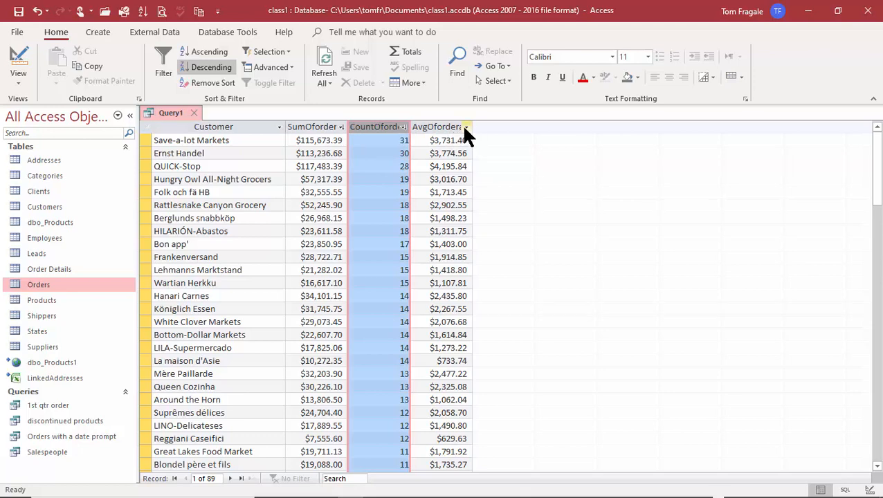
left_click(466, 126)
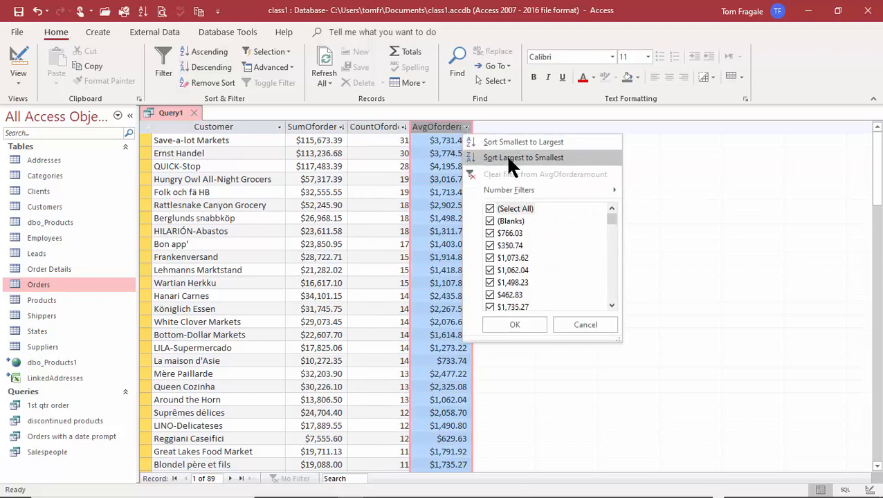
left_click(522, 157)
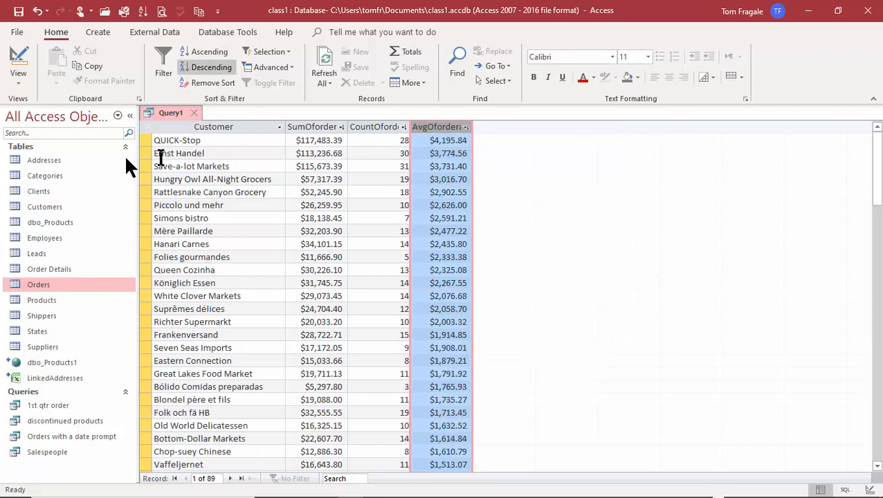
mouse_move(436, 142)
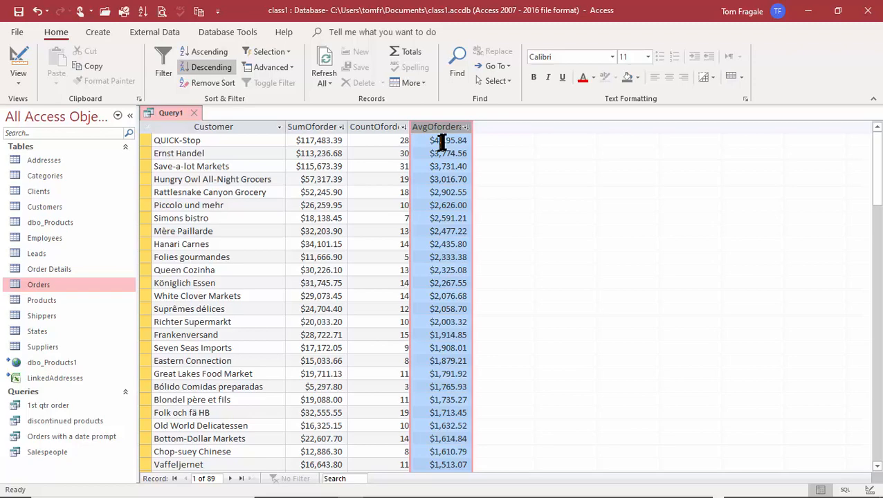
mouse_move(862, 196)
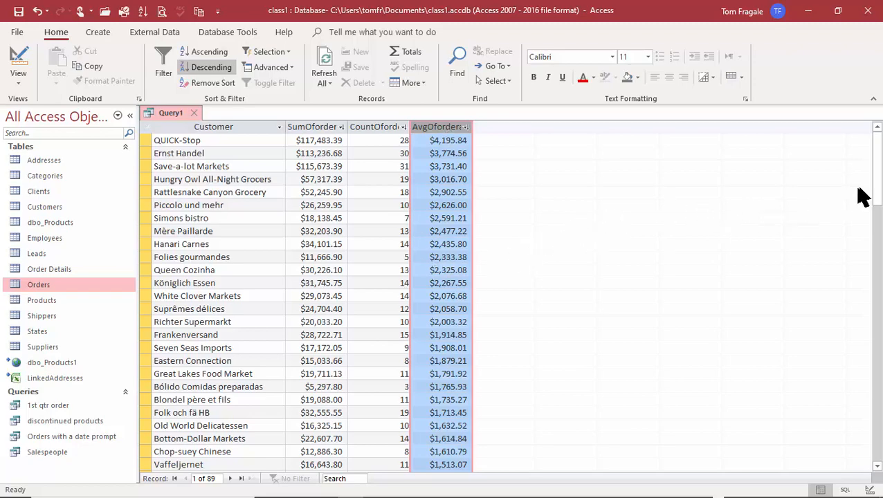
scroll("down", 3)
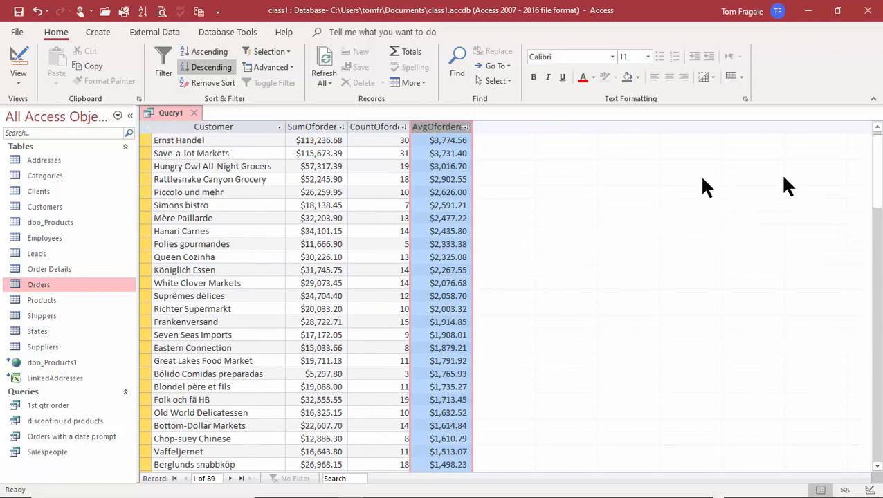
mouse_move(229, 108)
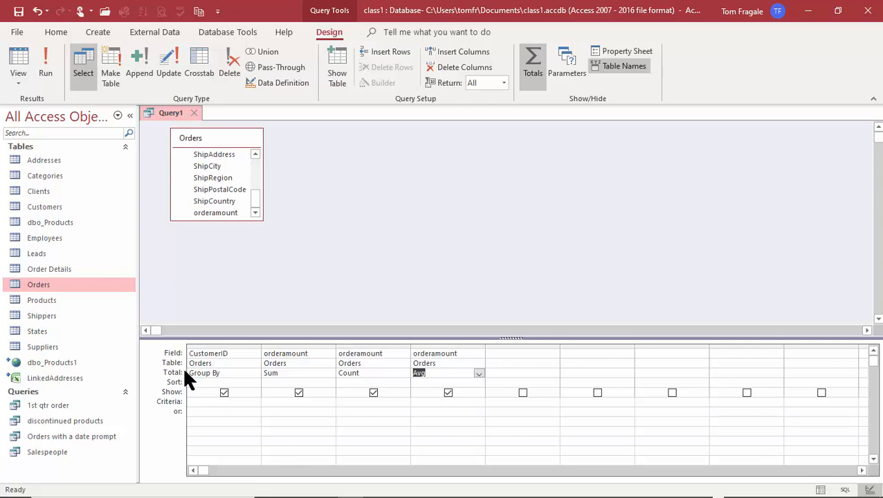
mouse_move(264, 308)
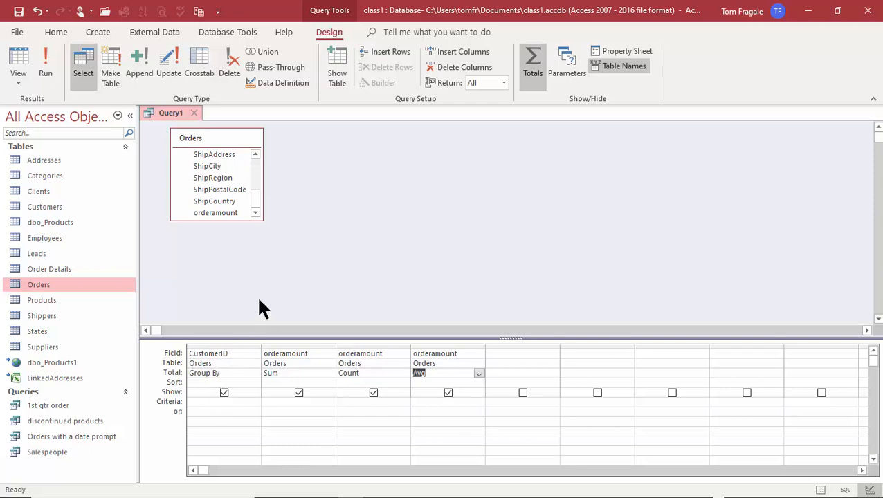
mouse_move(237, 355)
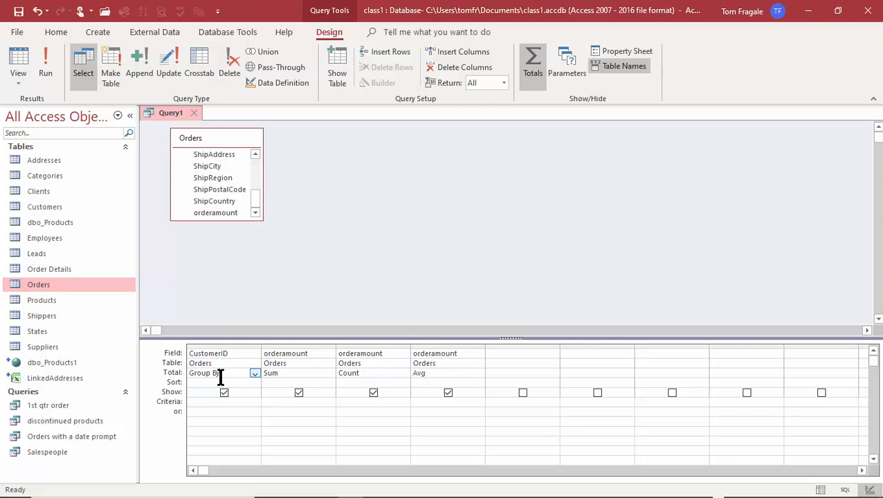
Return Query1, grouped by CustomerID with Sum, Count and Avg, to Design View and close it
left_click(288, 352)
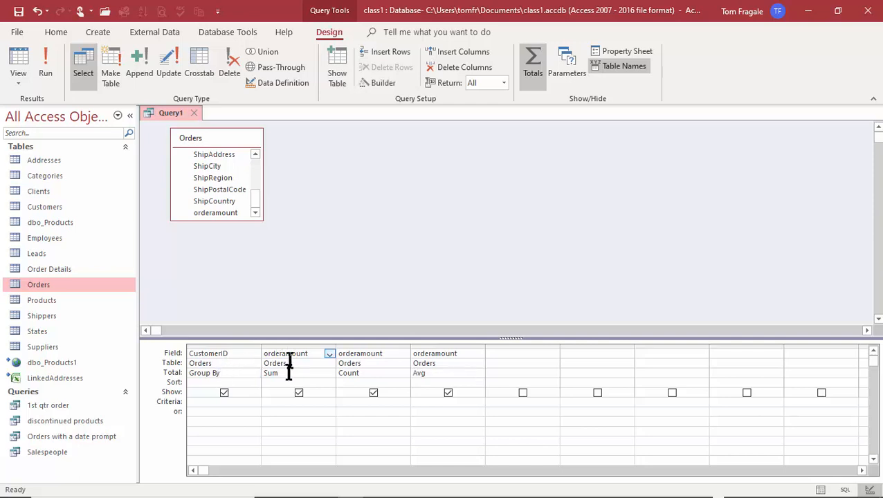
left_click(360, 373)
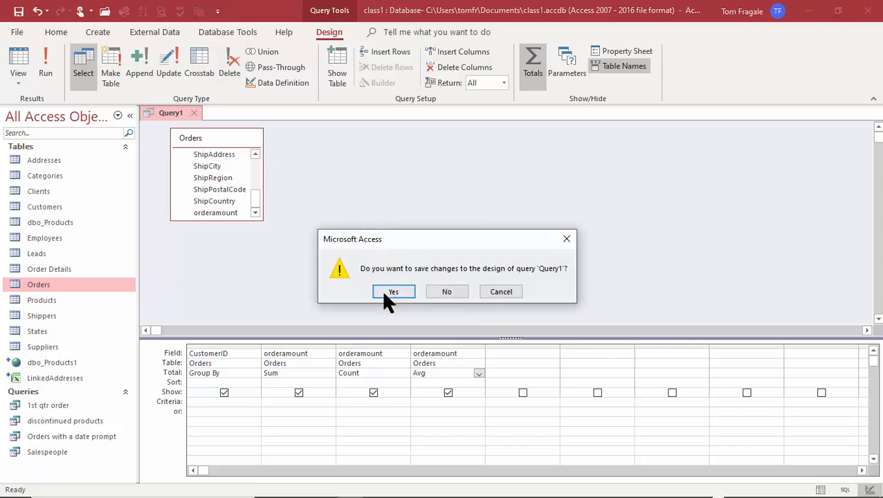
Save the customer totals query as 'Orders Totaled By Customer'
left_click(393, 292)
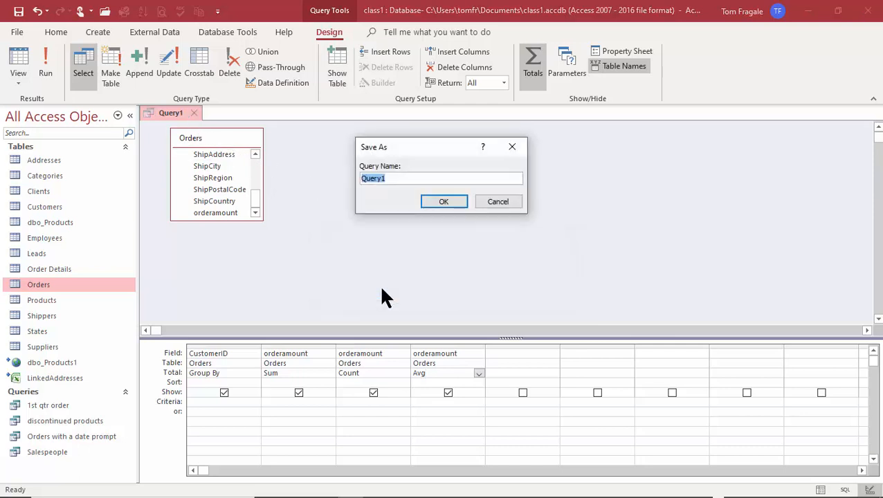
type("Ori")
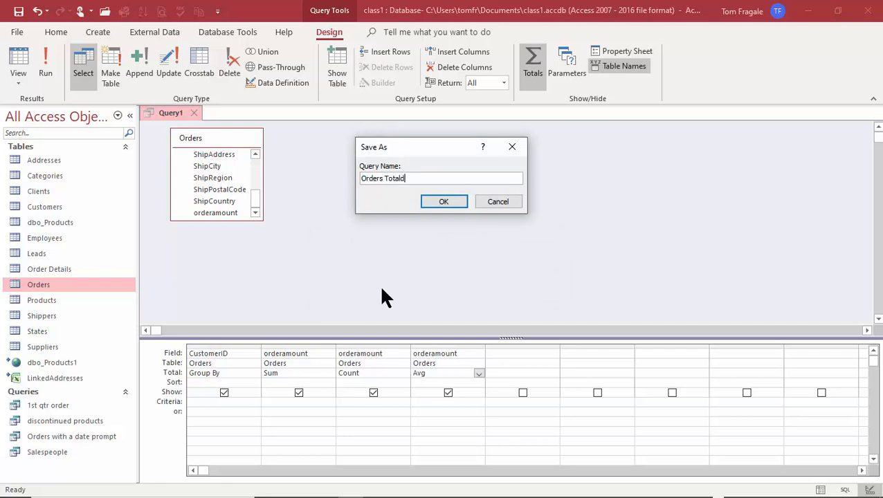
type("Orders Totaled By")
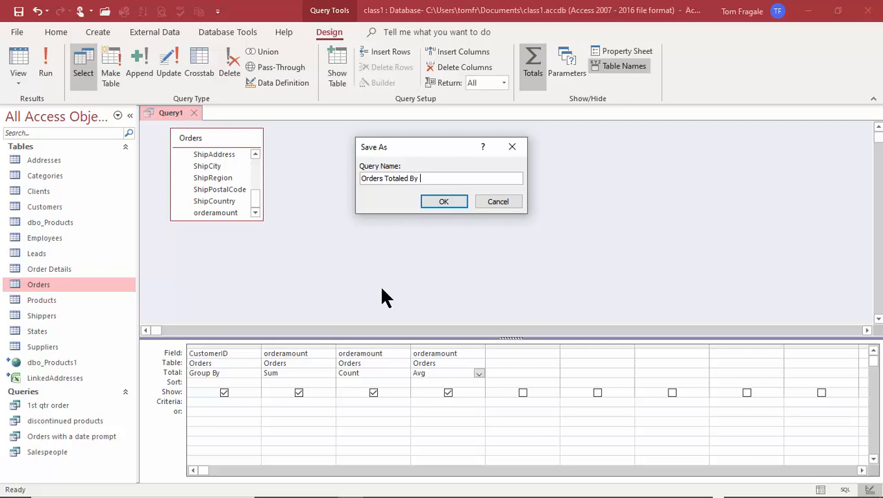
type("Custome")
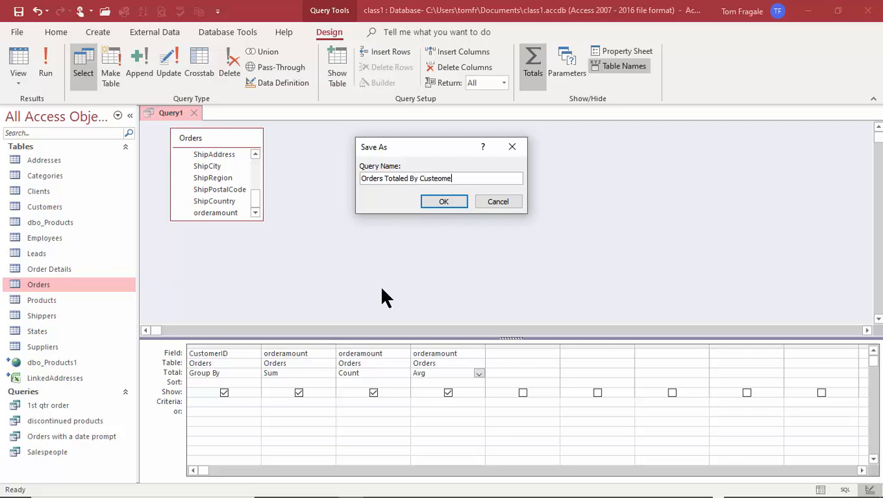
left_click(443, 201)
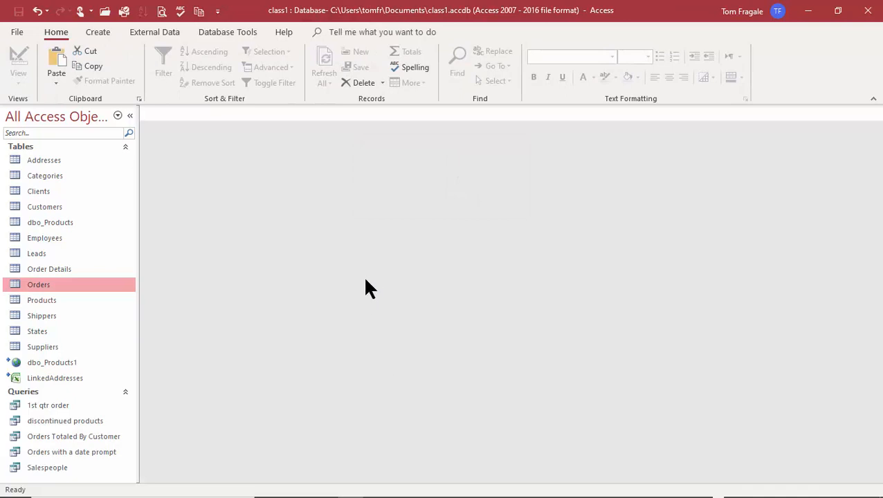
mouse_move(370, 296)
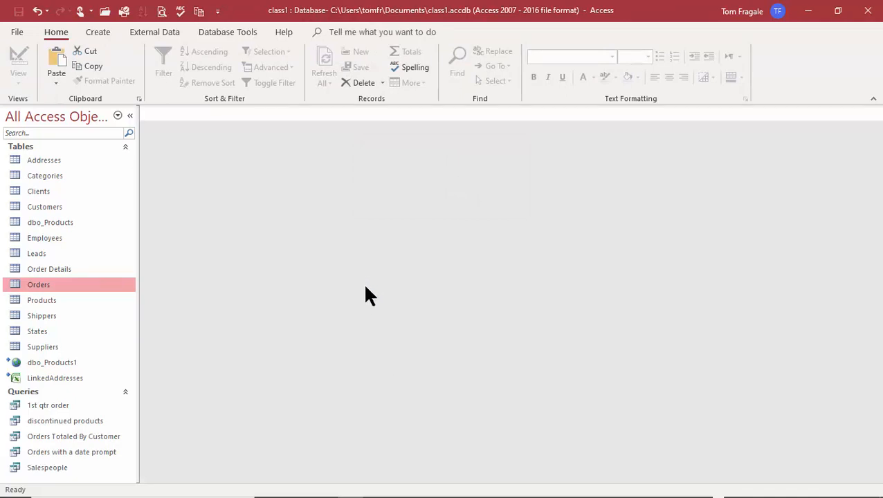
mouse_move(97, 111)
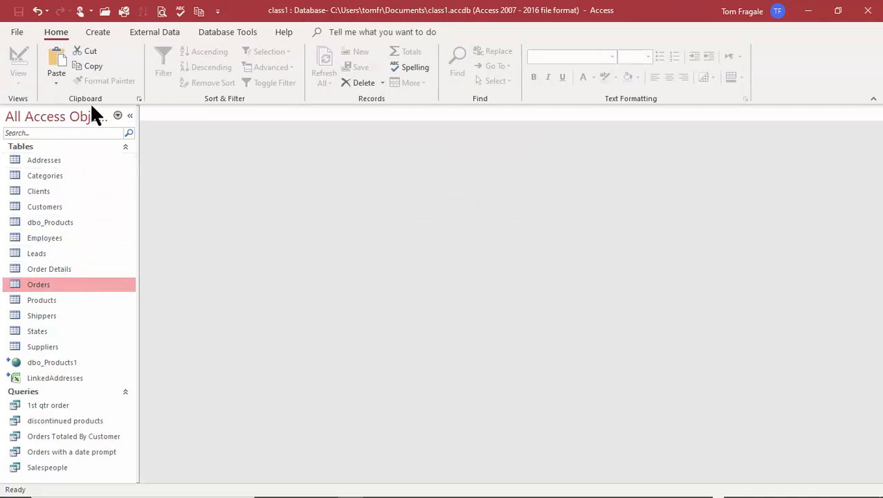
Start a new query design using the Orders table as its source
left_click(94, 32)
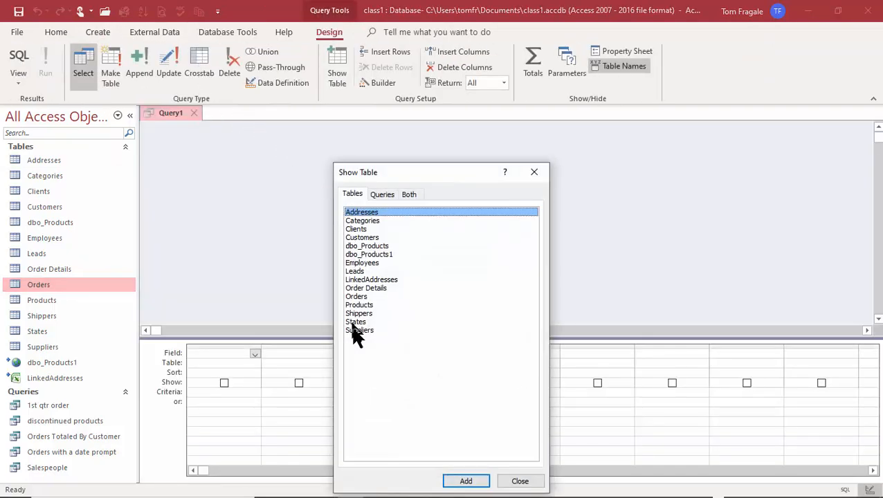
double_click(356, 296)
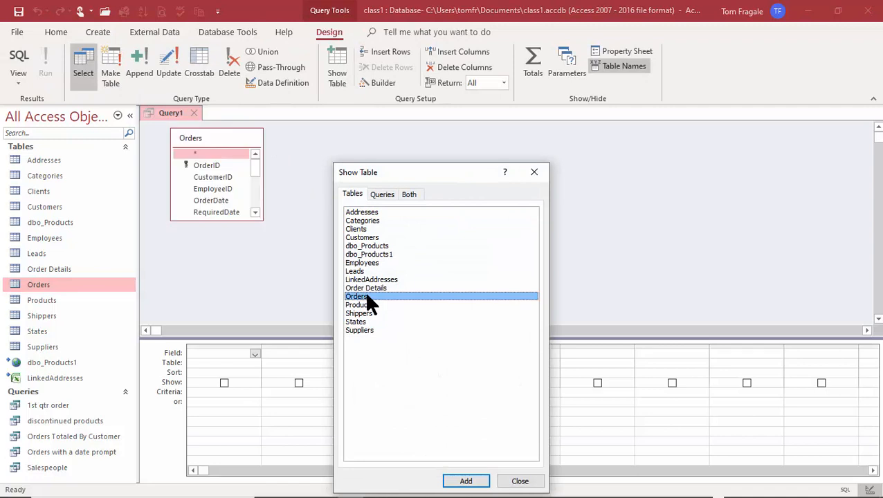
left_click(520, 480)
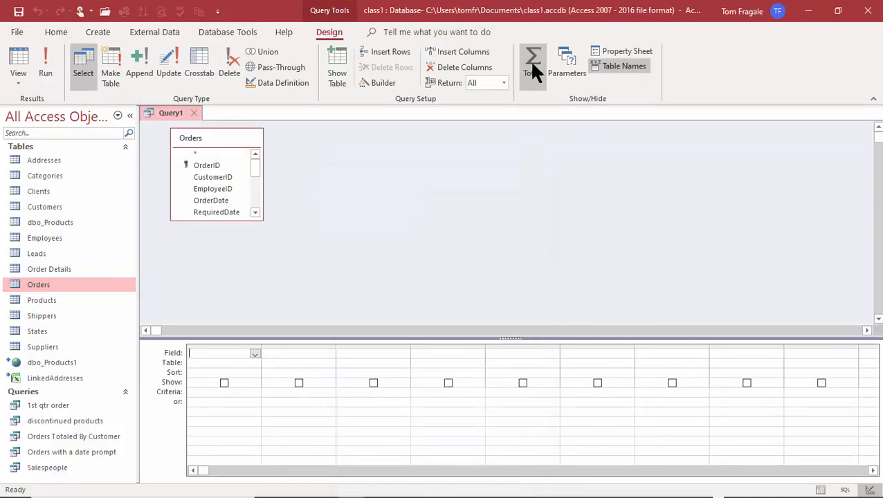
Enable Totals and set three orderamount columns to Sum, Count and Avg, grouped by EmployeeID
left_click(532, 61)
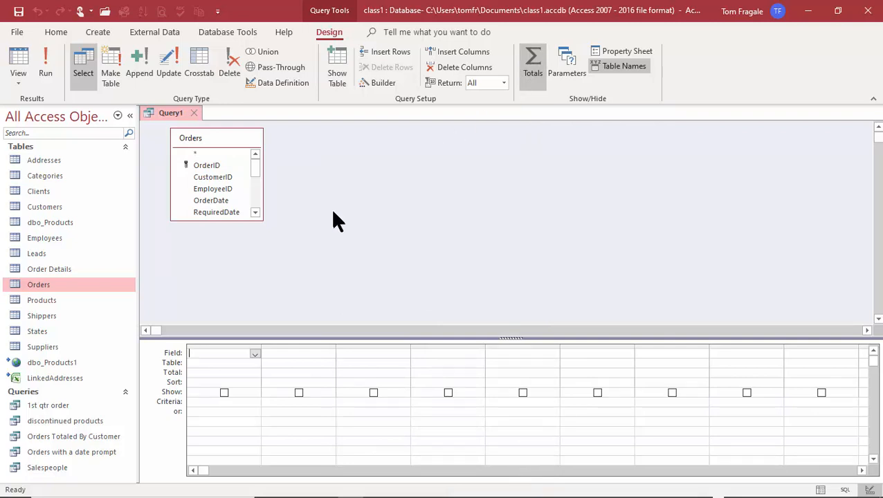
mouse_move(213, 199)
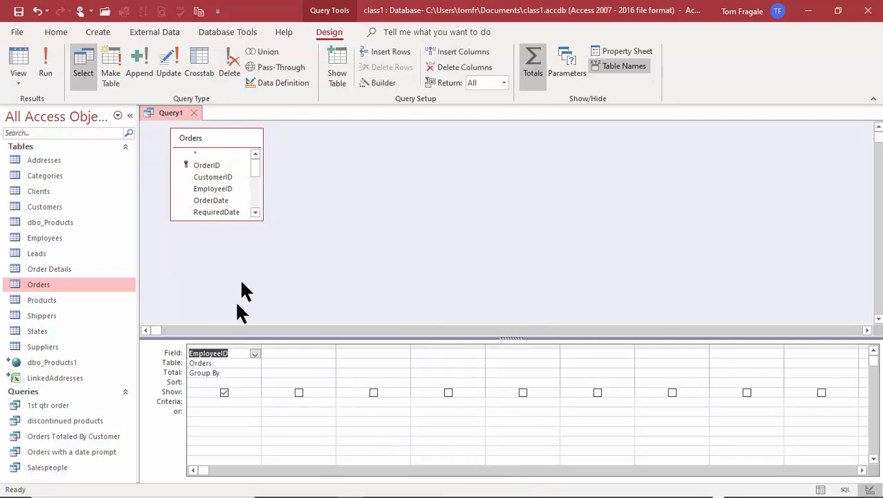
scroll("down", 3)
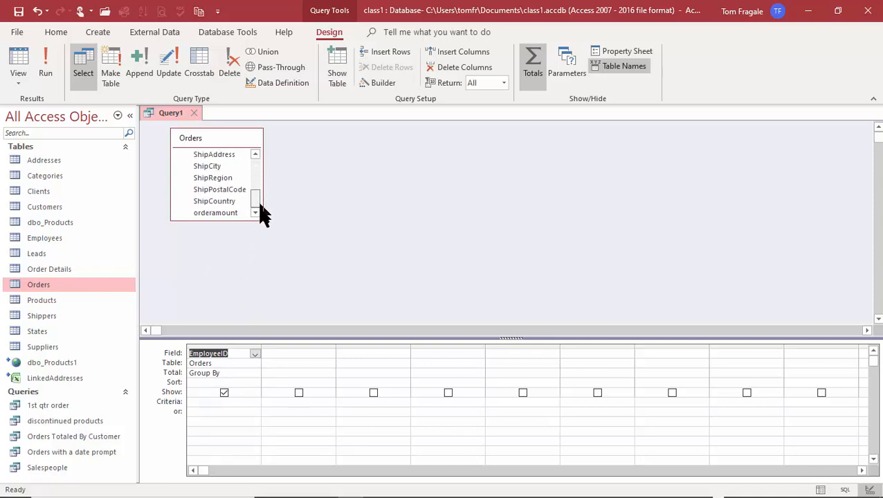
double_click(215, 213)
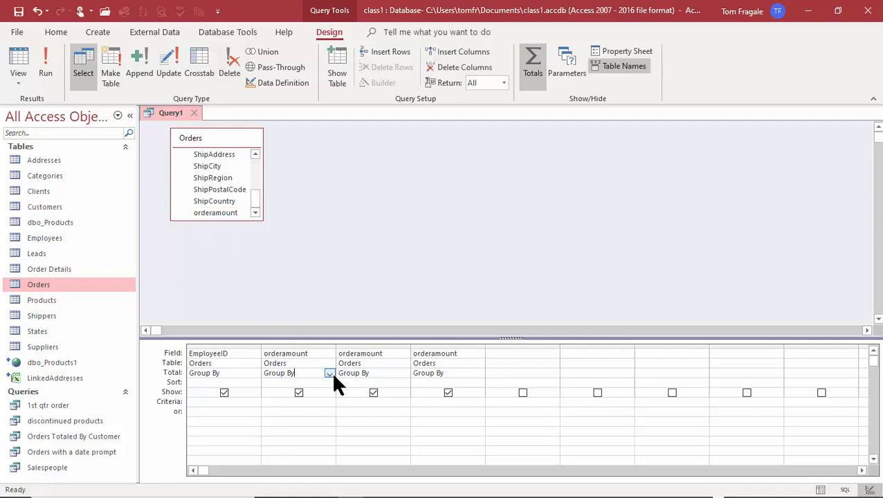
left_click(328, 373)
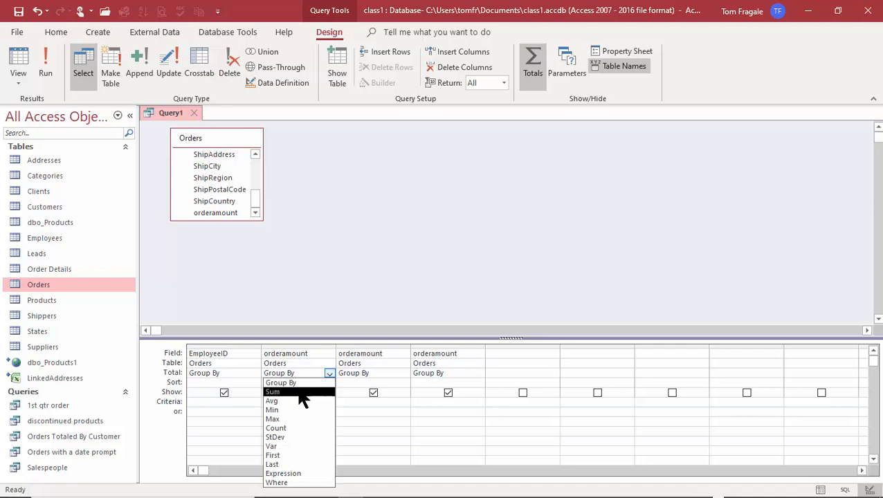
left_click(271, 392)
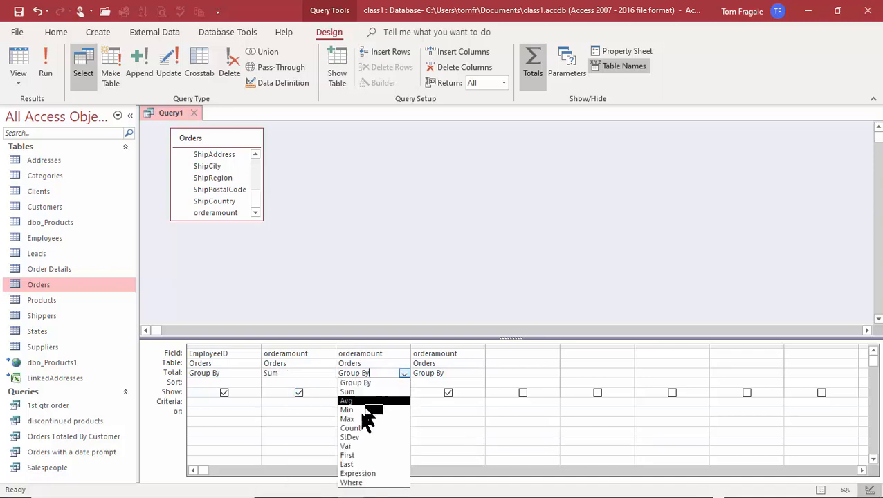
left_click(348, 427)
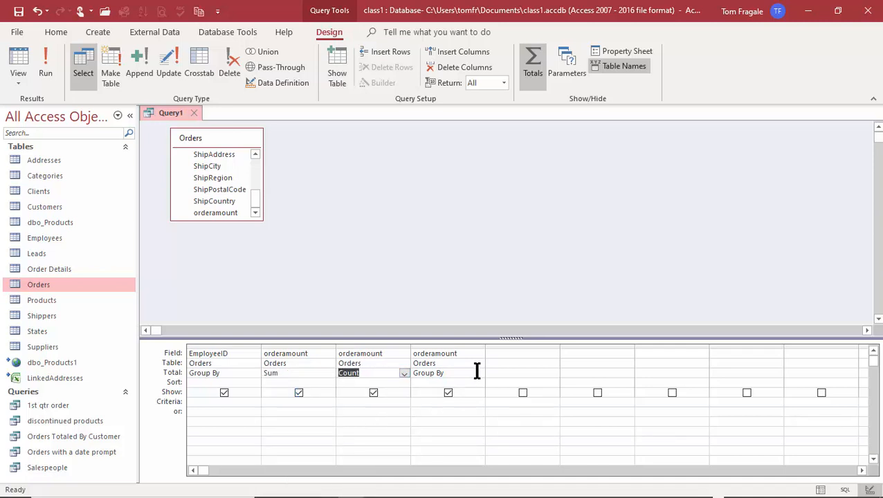
left_click(477, 372)
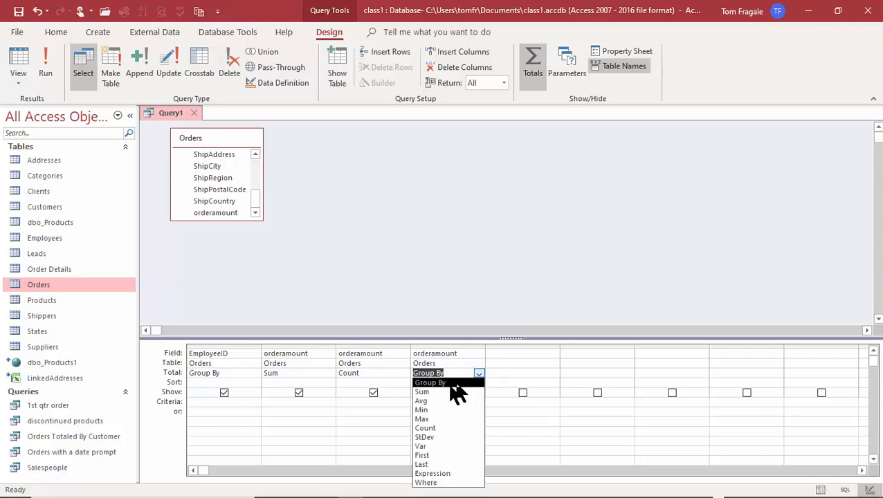
left_click(420, 400)
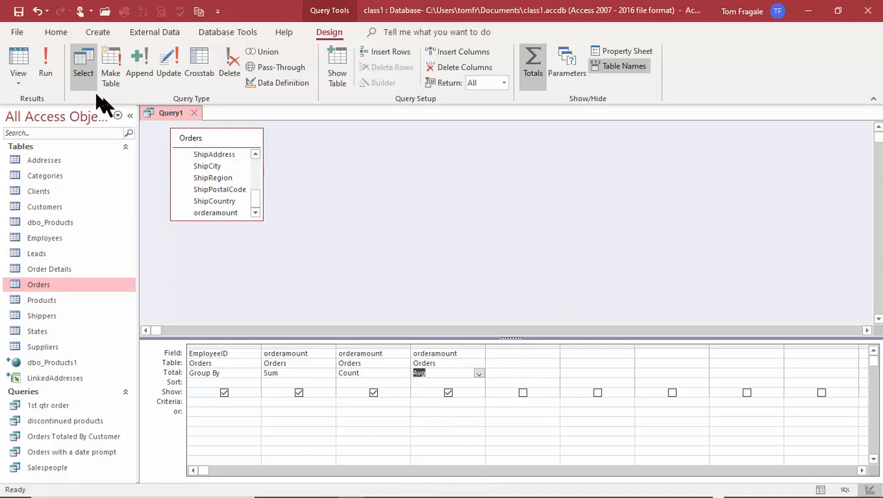
Run the query to show each employee's summed, counted and averaged order amounts
left_click(46, 62)
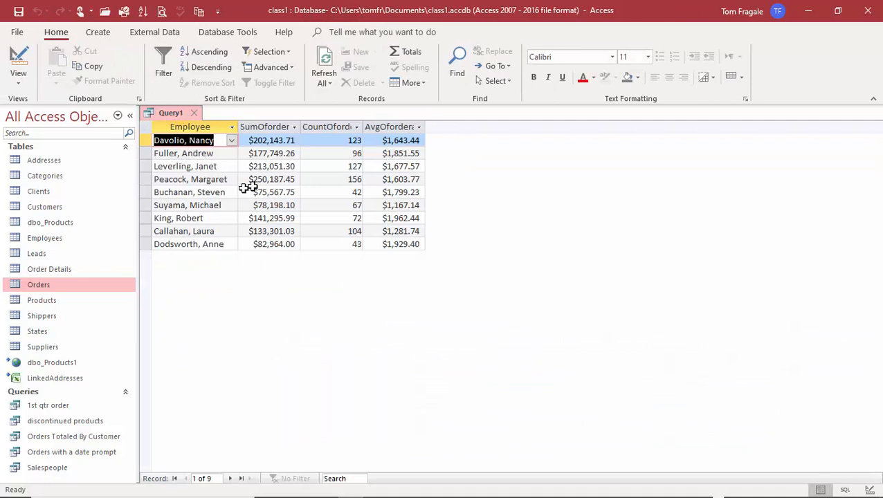
mouse_move(638, 294)
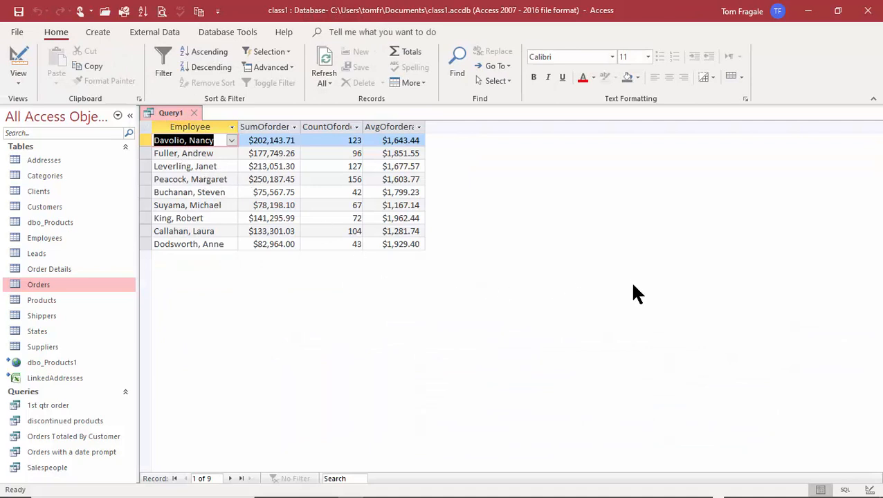
mouse_move(454, 246)
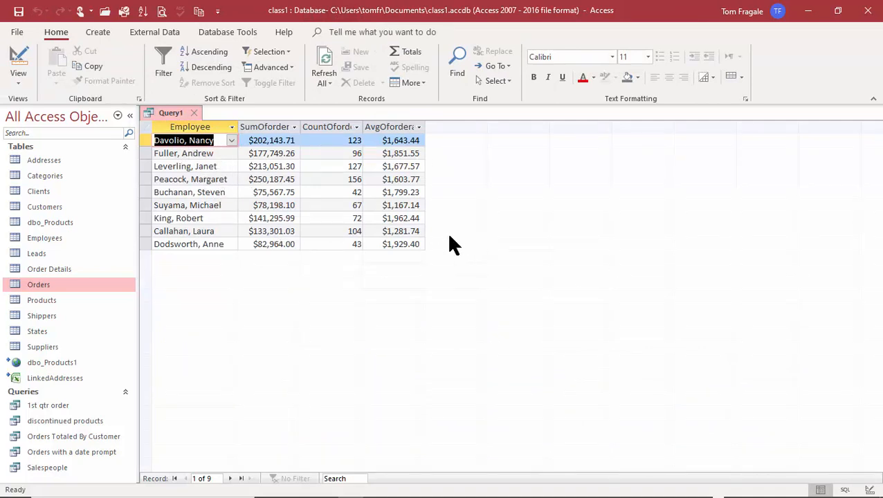
mouse_move(594, 231)
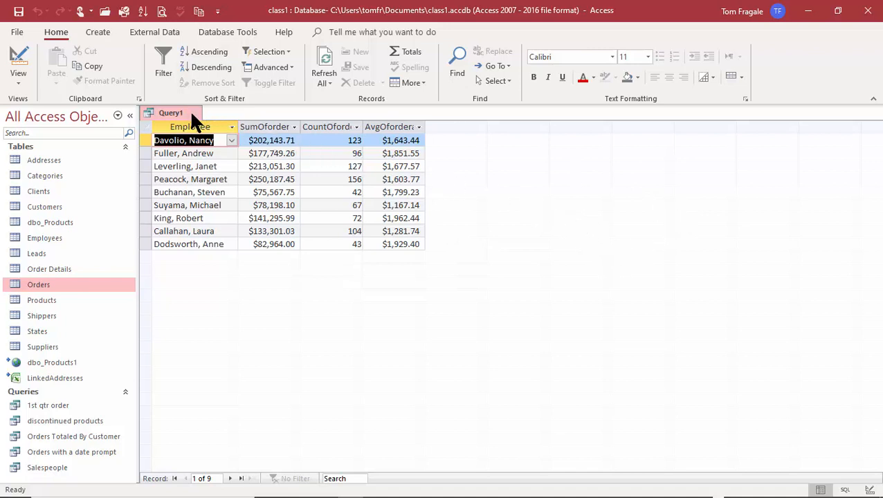
Close Query1 and save it as 'Orders totals by Employee'
left_click(195, 113)
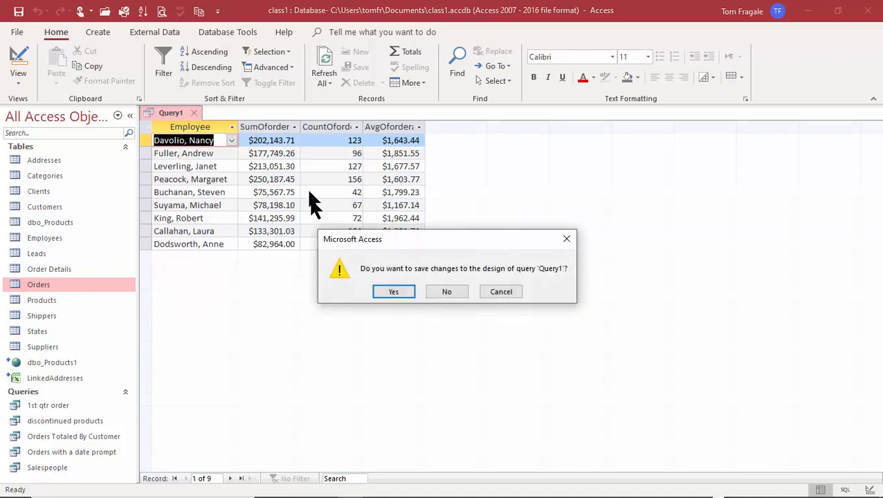
mouse_move(393, 291)
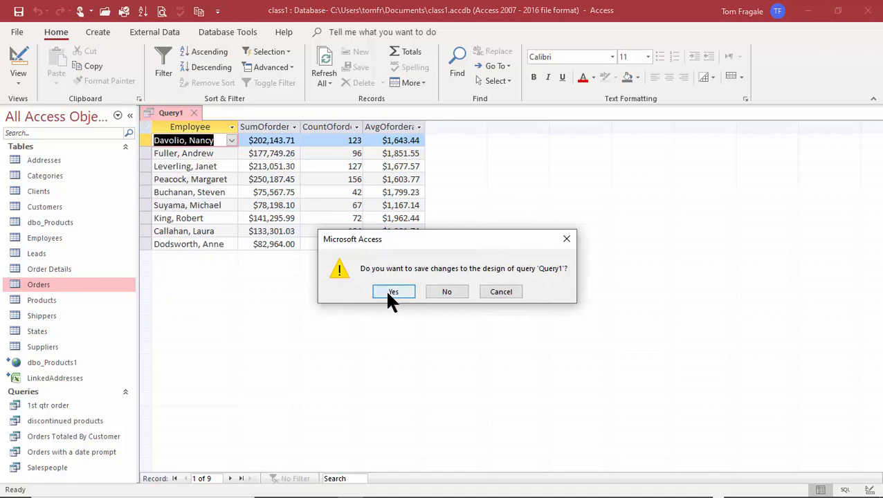
left_click(393, 291)
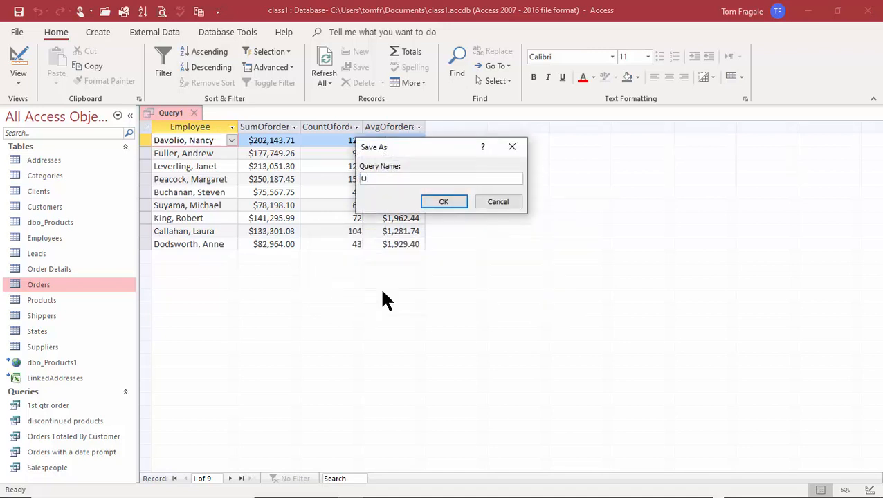
type("rders")
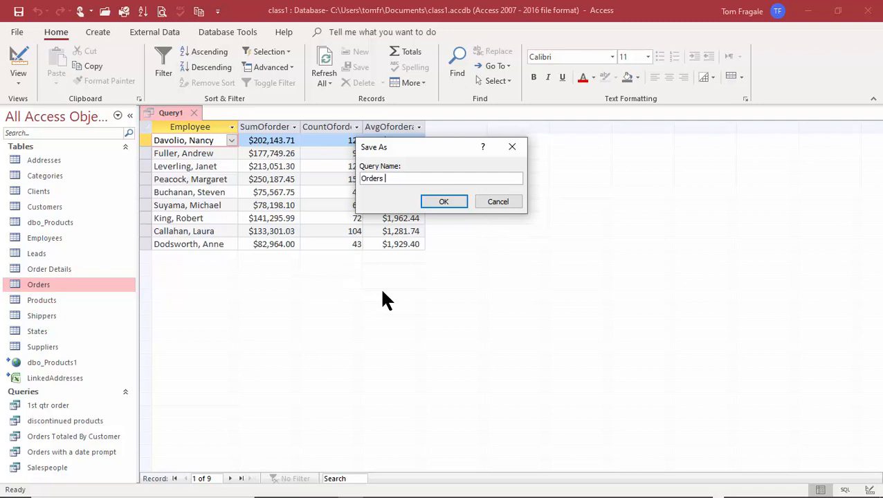
type("totals by Employee")
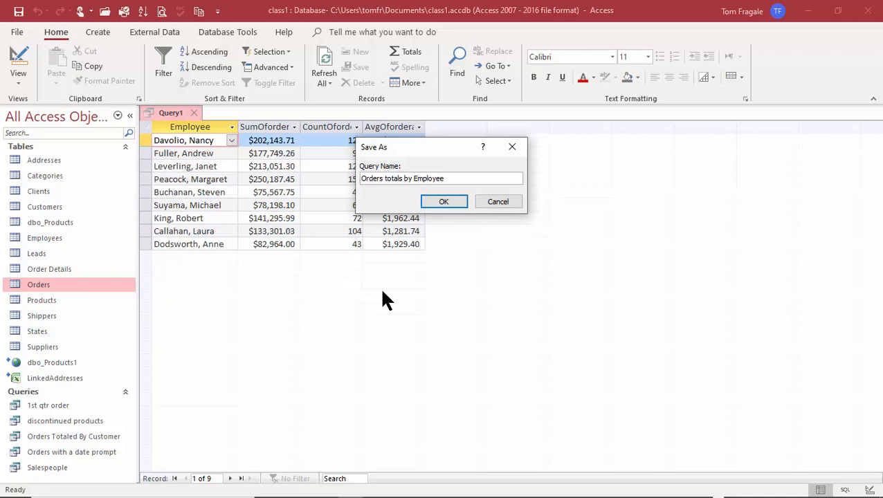
left_click(443, 202)
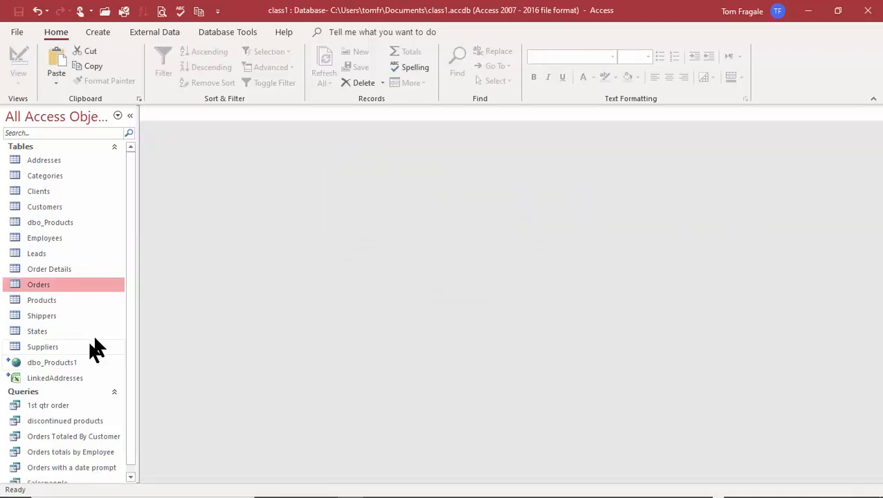
scroll("down", 3)
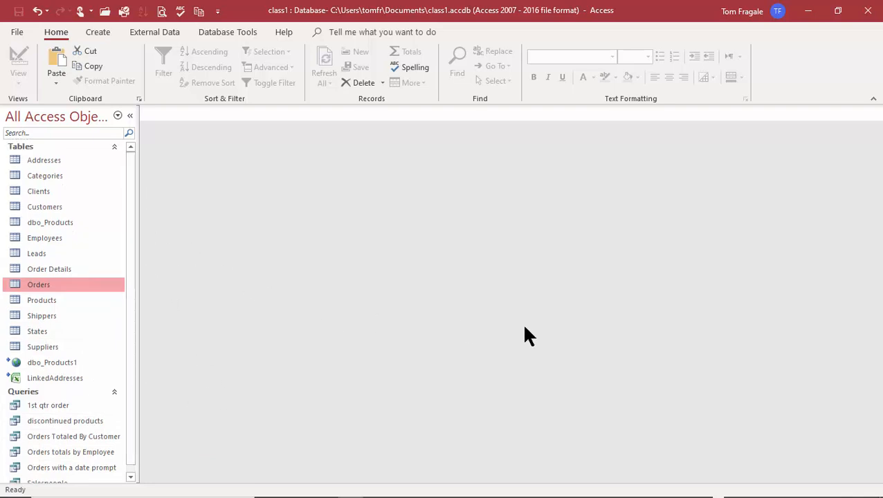
mouse_move(518, 323)
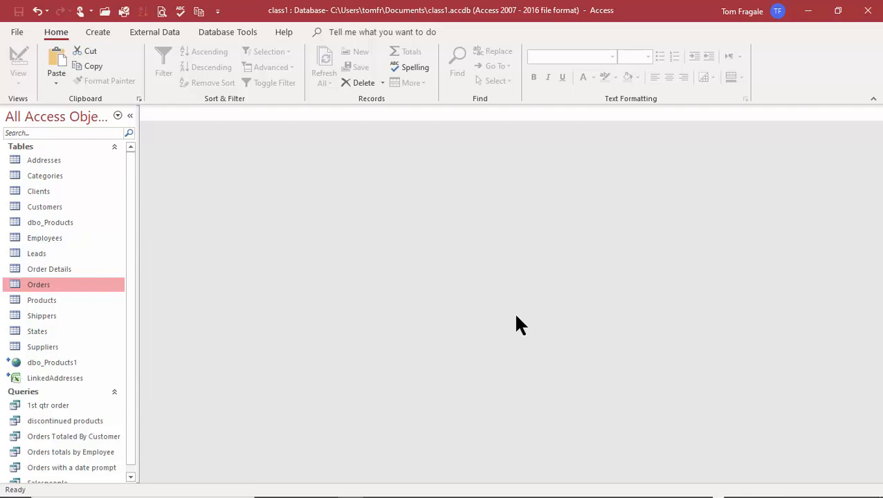
mouse_move(127, 273)
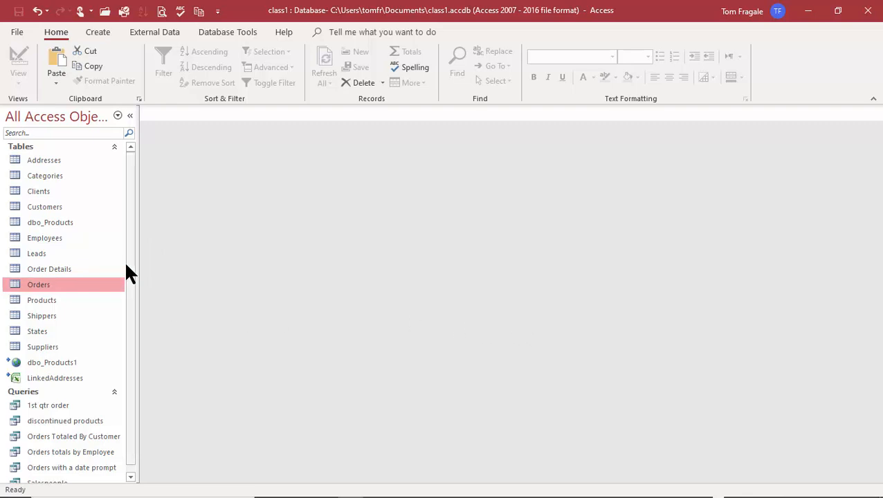
scroll("down", 3)
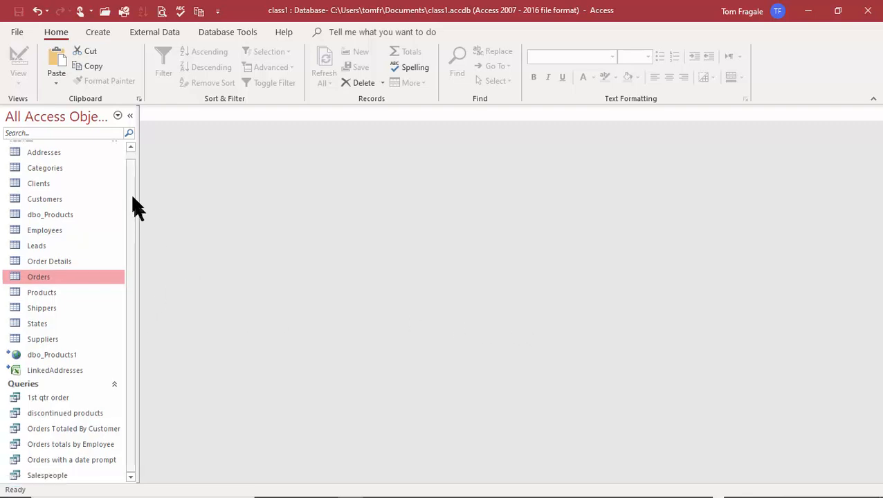
mouse_move(116, 320)
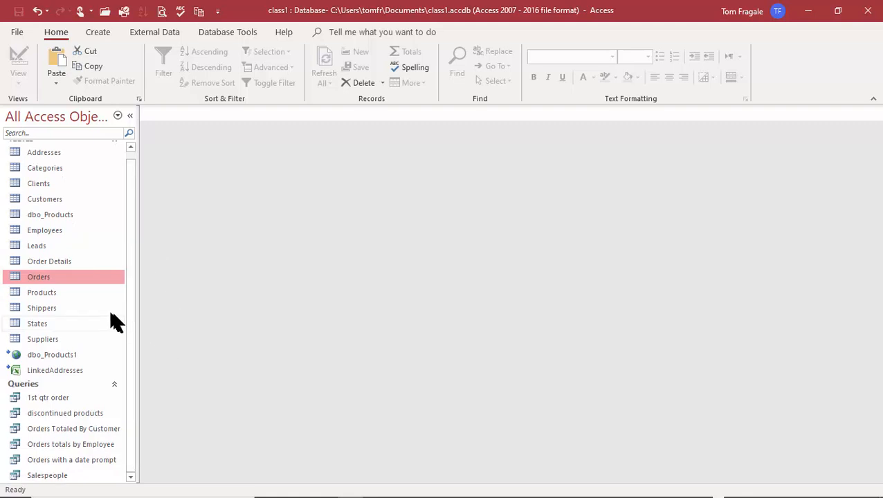
mouse_move(484, 389)
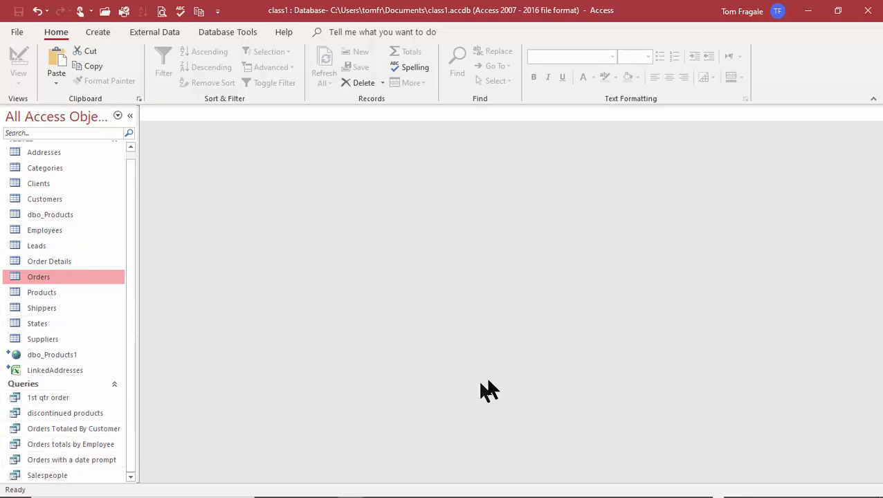
mouse_move(416, 435)
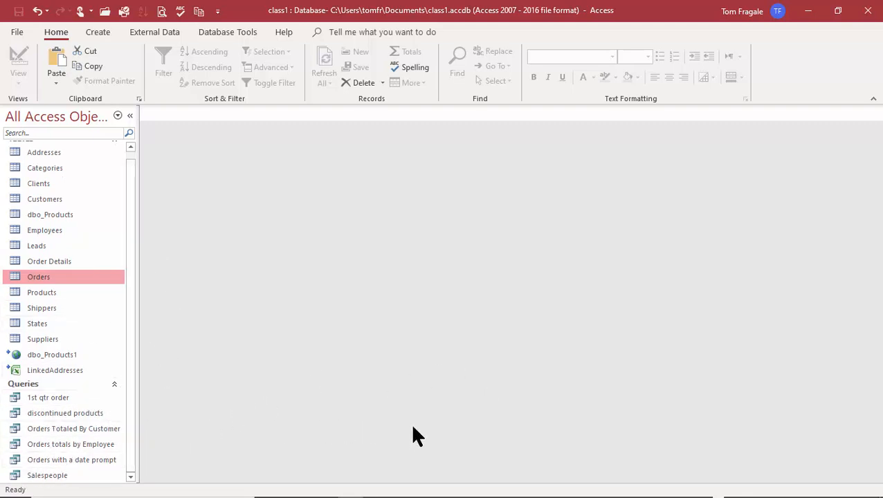
mouse_move(424, 439)
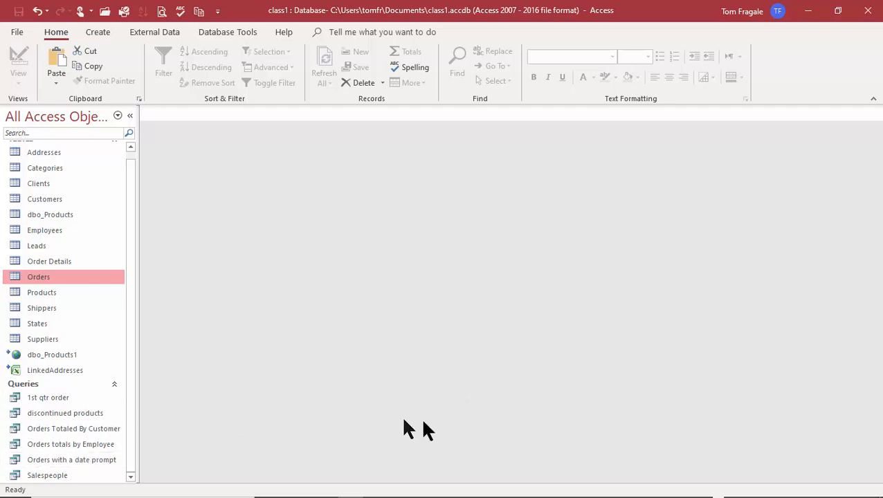
mouse_move(465, 421)
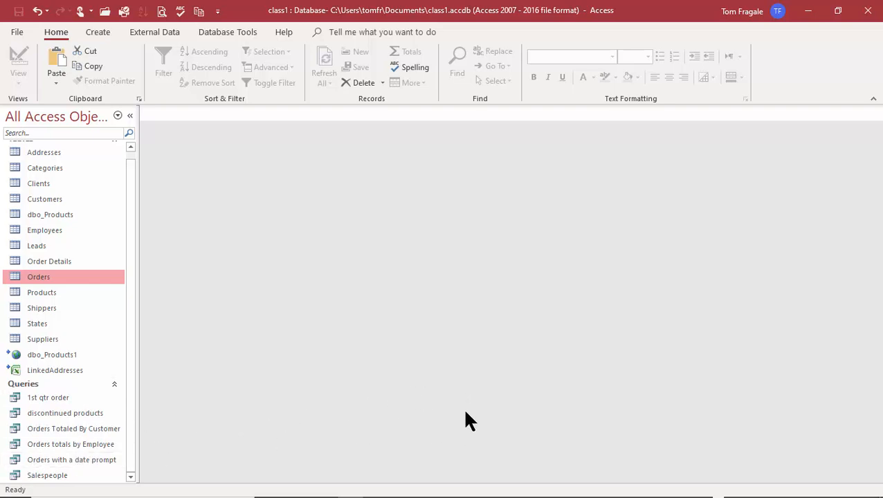